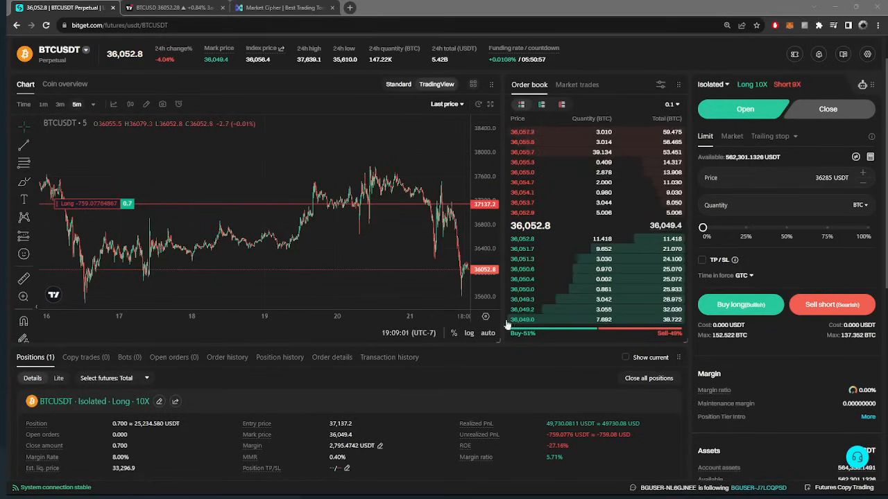
# Switch from the Bitget BTCUSDT futures page to the Market Cipher website
pyautogui.click(281, 7)
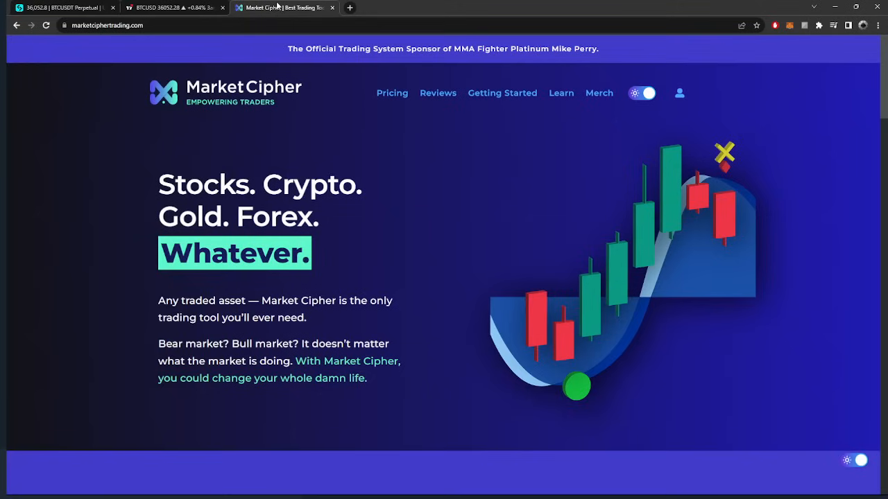
pyautogui.moveTo(609, 83)
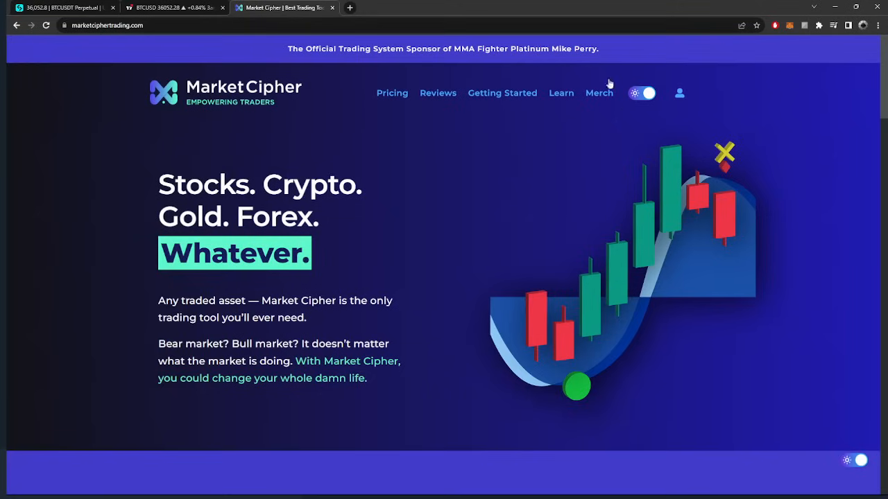
pyautogui.moveTo(330, 70)
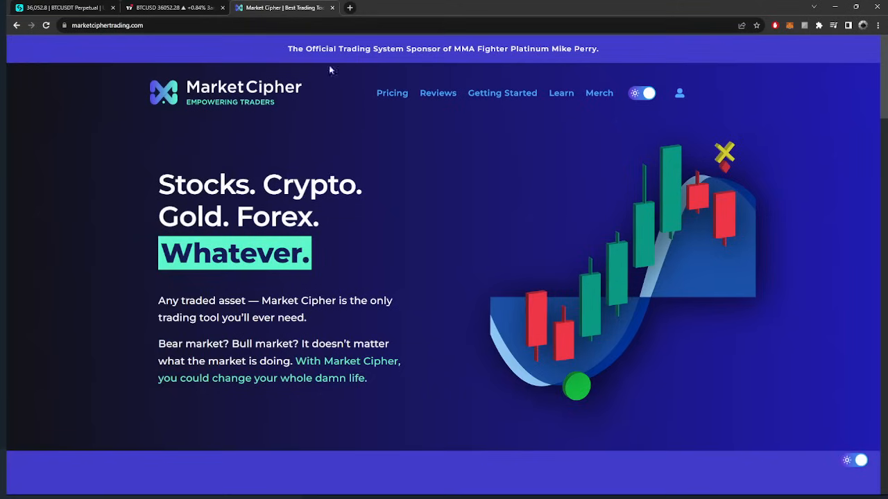
pyautogui.click(62, 7)
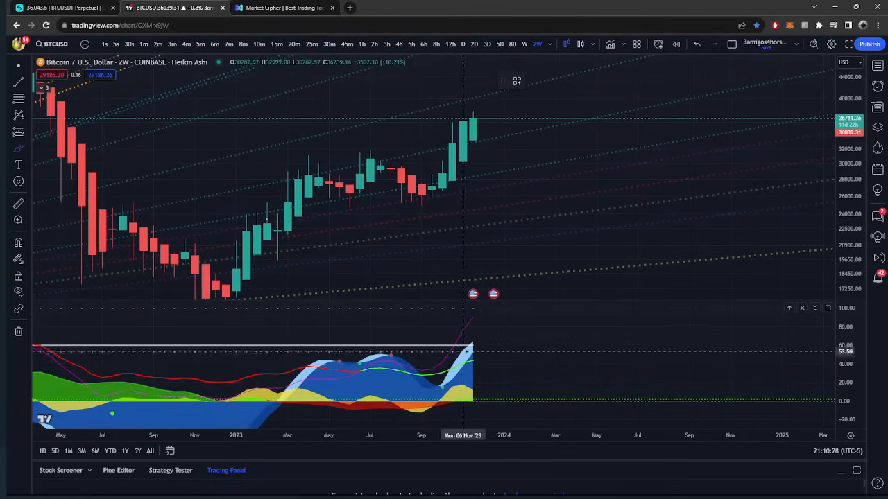
pyautogui.moveTo(492, 340)
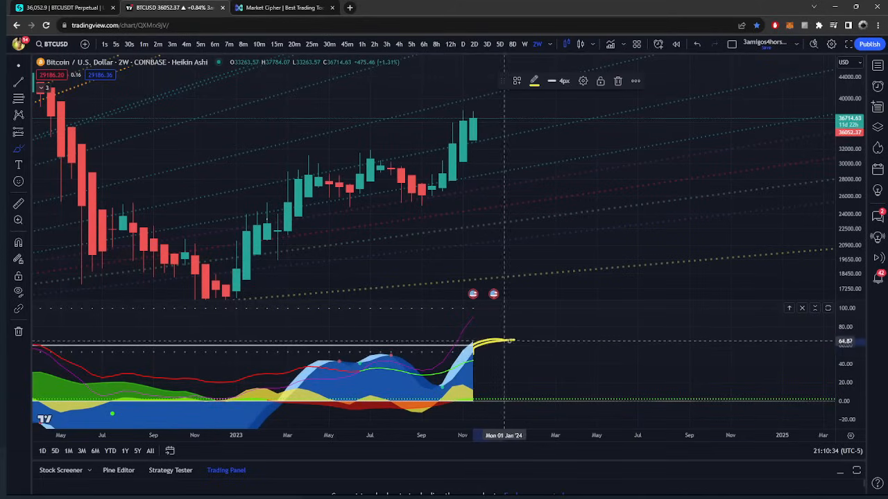
pyautogui.moveTo(567, 269)
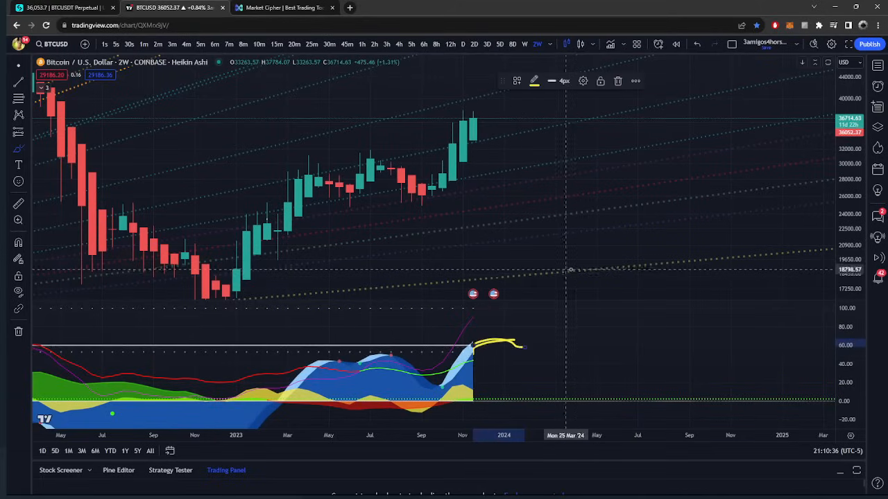
pyautogui.moveTo(492, 343)
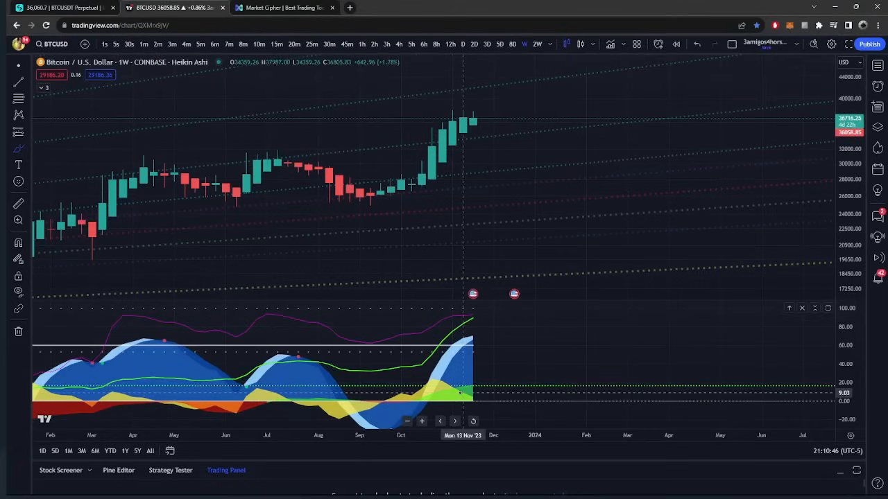
pyautogui.moveTo(432, 364)
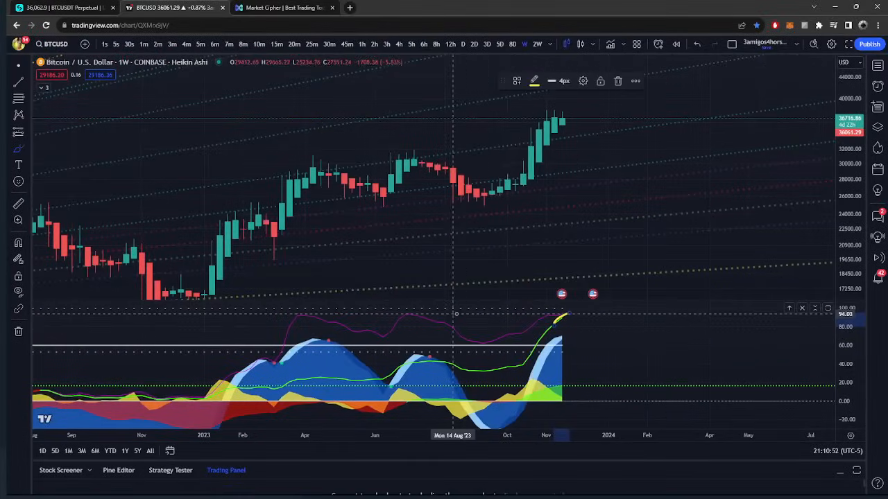
pyautogui.moveTo(531, 313)
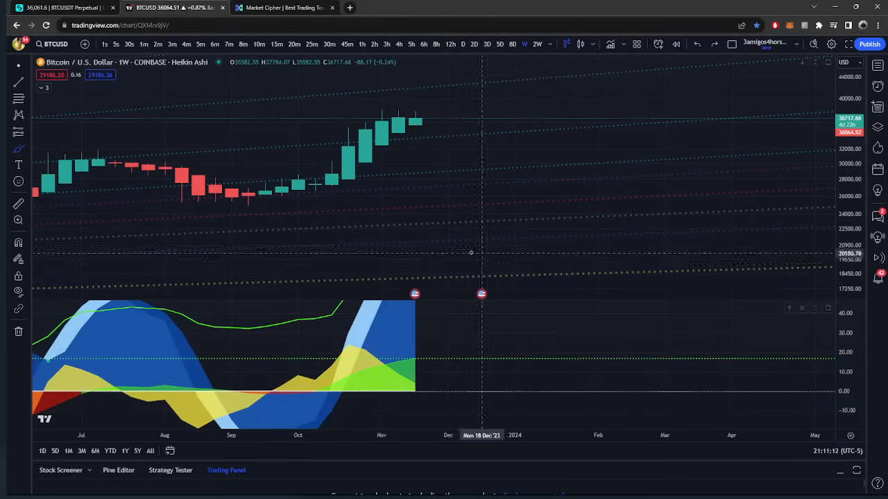
# Sketch yellow freehand projections: a price rise-and-fall and the oscillator wave turning down
pyautogui.moveTo(458, 161); pyautogui.dragTo(565, 247)
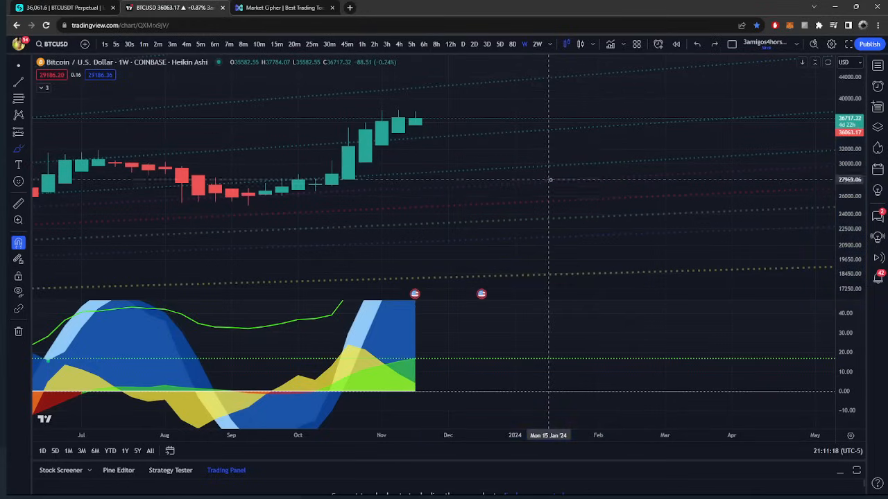
pyautogui.moveTo(434, 182); pyautogui.dragTo(579, 298)
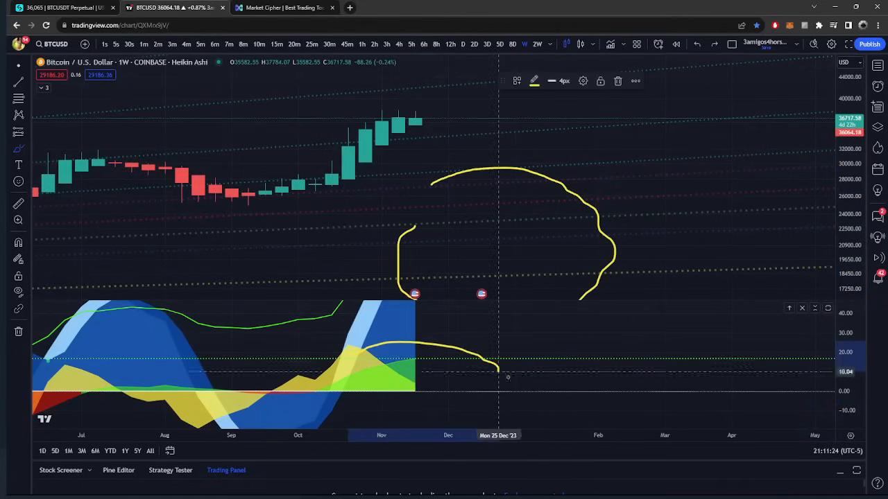
pyautogui.moveTo(478, 357); pyautogui.dragTo(530, 416)
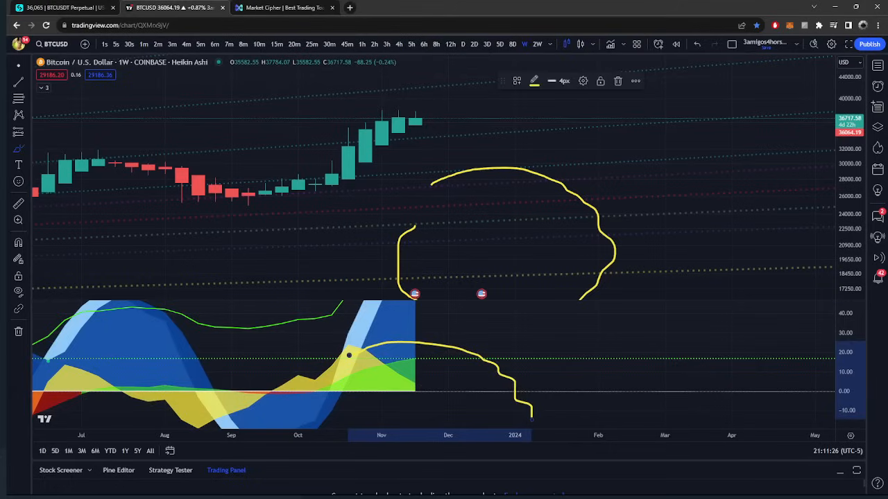
pyautogui.moveTo(639, 252)
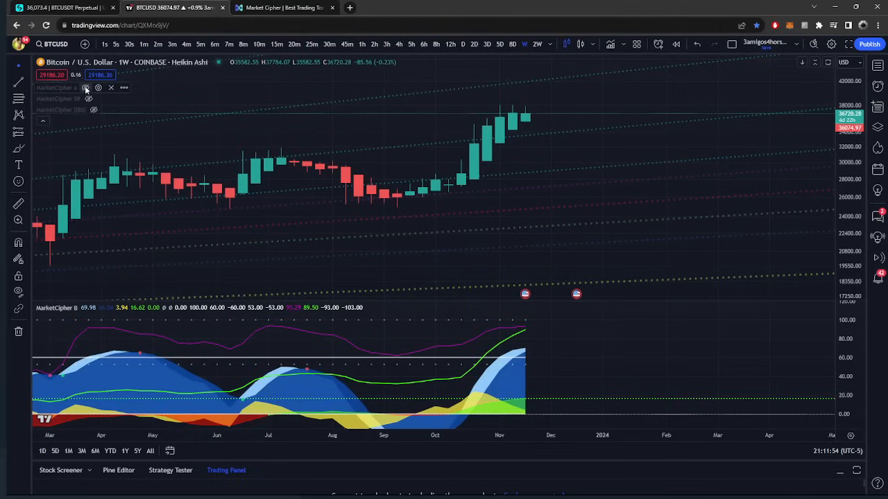
# Show MarketCipher A, move to the five-day timeframe and mark the oscillator near its zero line
pyautogui.click(86, 88)
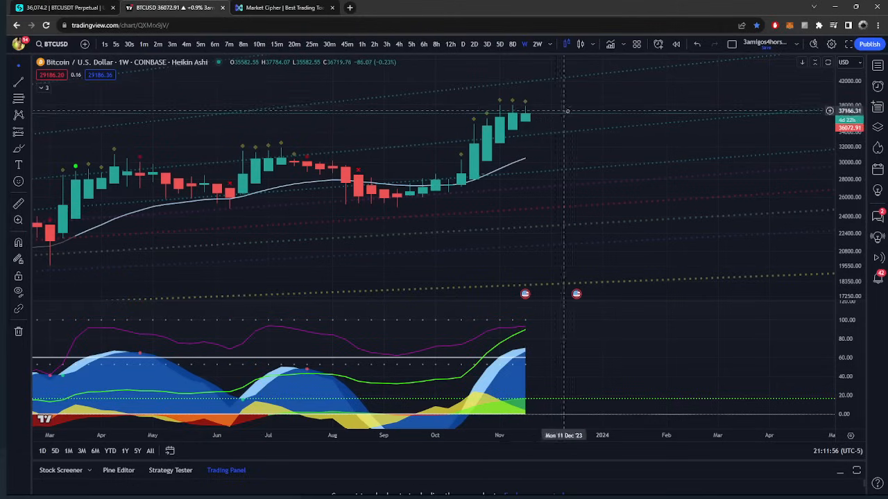
pyautogui.click(499, 44)
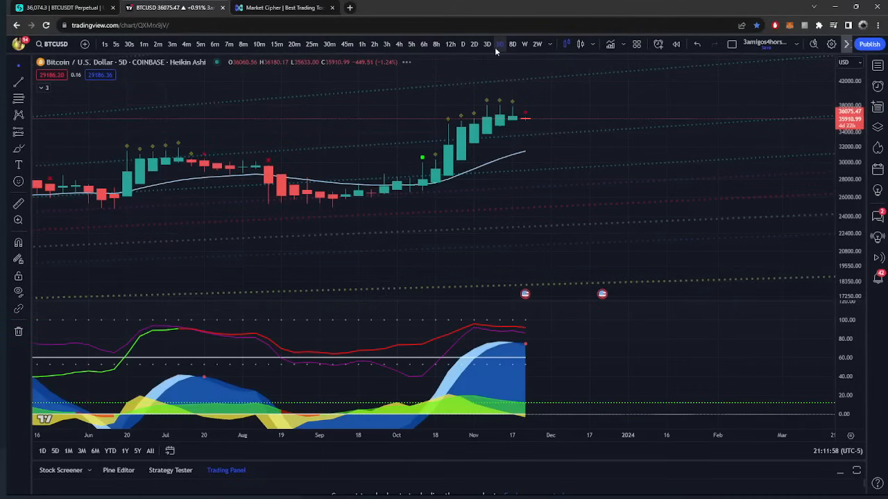
pyautogui.moveTo(512, 348)
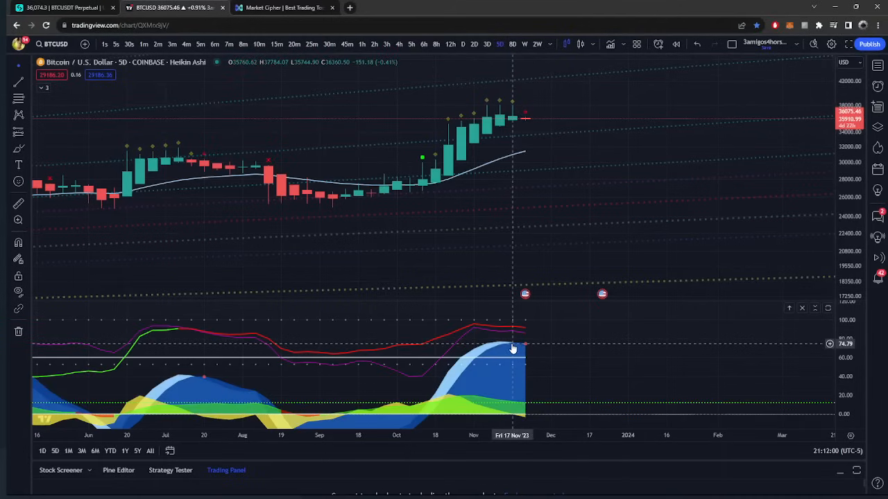
pyautogui.moveTo(499, 123)
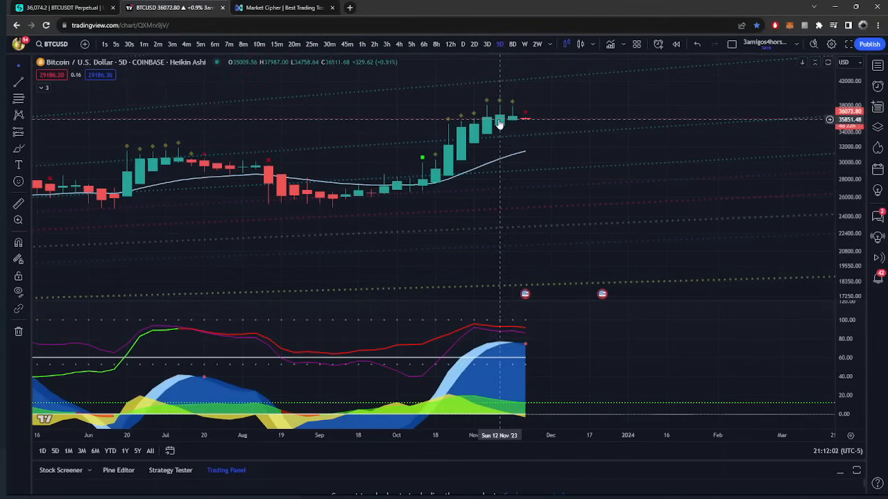
pyautogui.moveTo(553, 357)
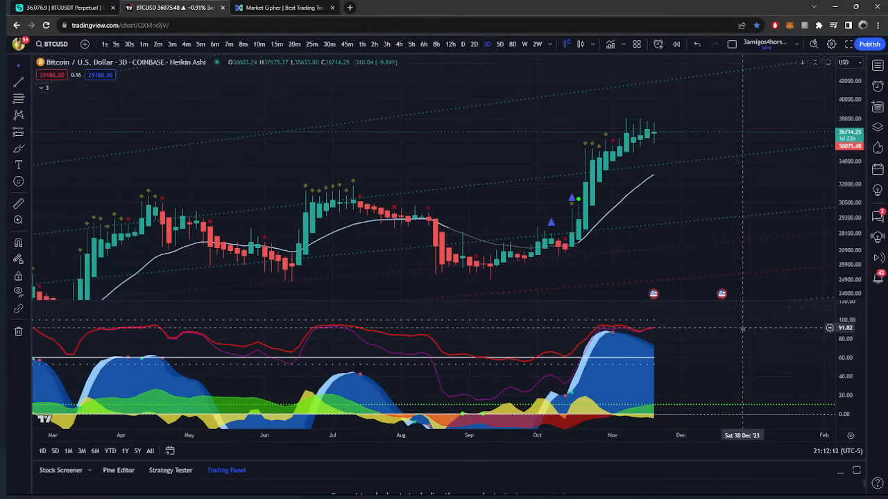
pyautogui.moveTo(645, 157)
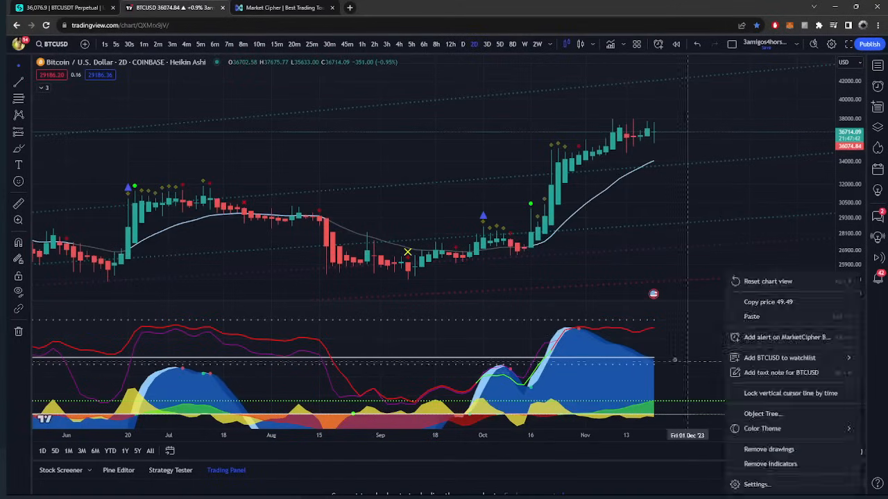
pyautogui.click(768, 281)
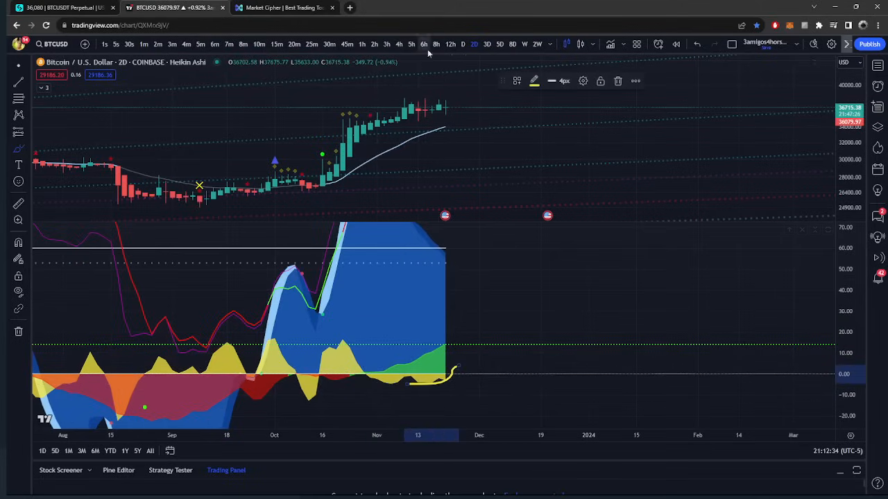
# Toggle the BTCUSD chart between daily and two-day timeframes, ending on daily
pyautogui.click(463, 44)
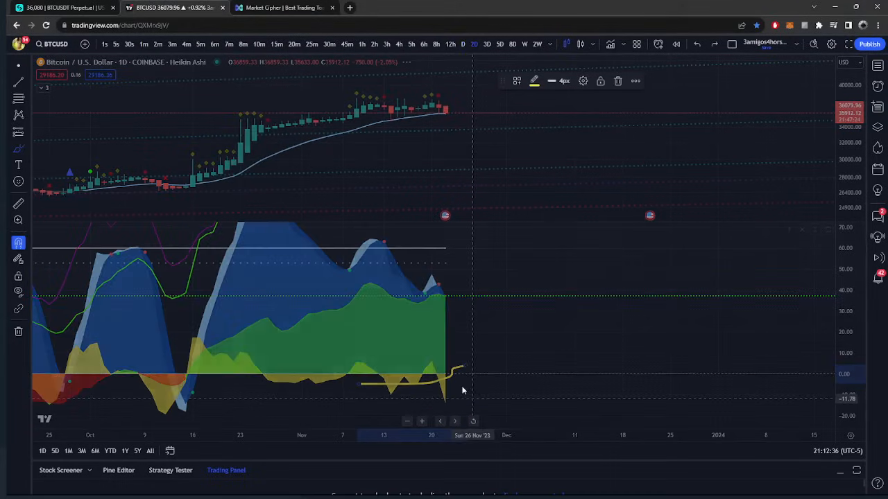
pyautogui.click(474, 44)
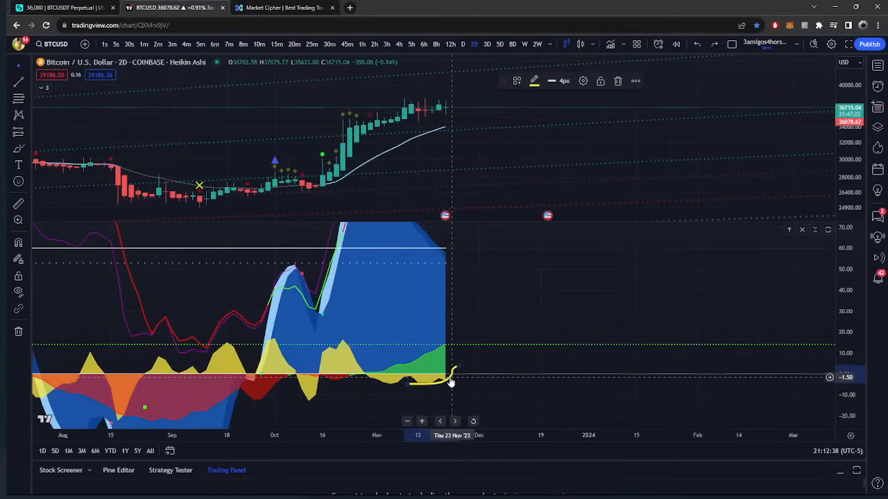
pyautogui.moveTo(438, 384)
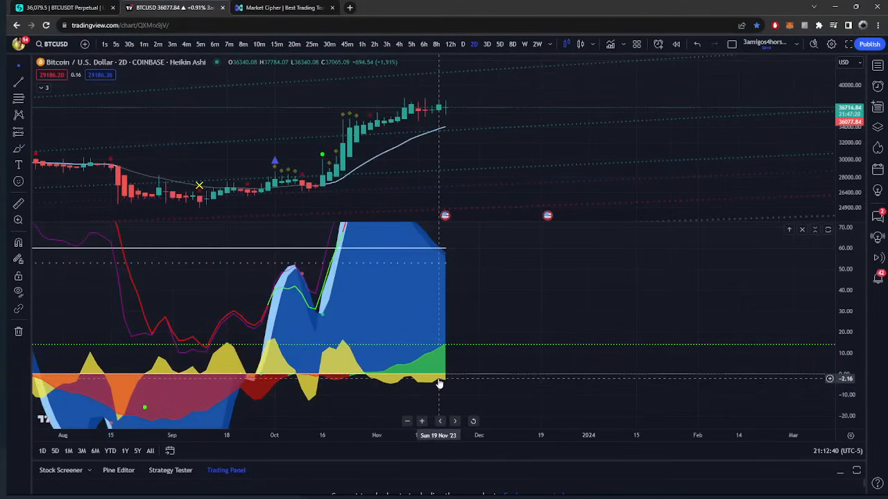
pyautogui.moveTo(591, 4)
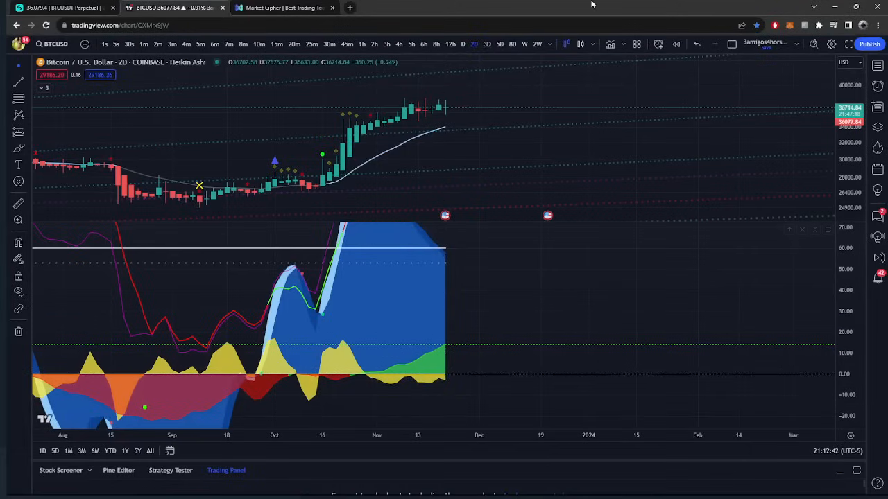
pyautogui.click(463, 44)
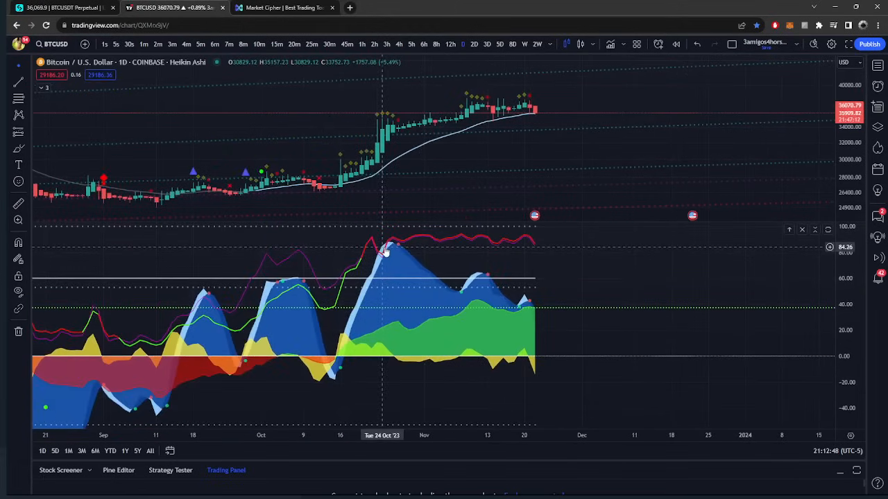
pyautogui.moveTo(408, 305)
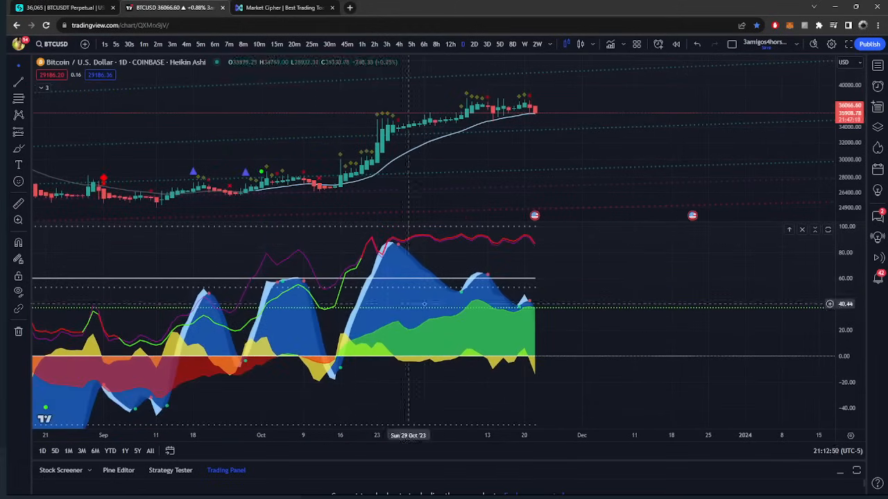
pyautogui.moveTo(351, 303)
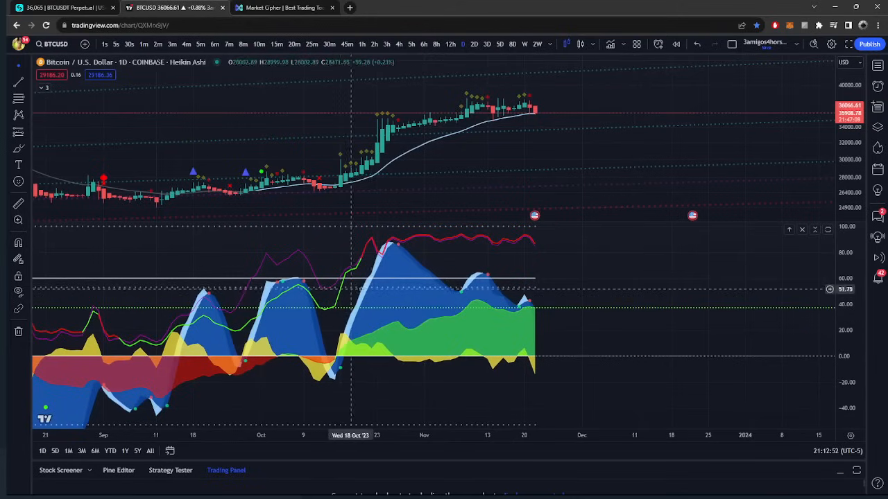
pyautogui.moveTo(477, 233)
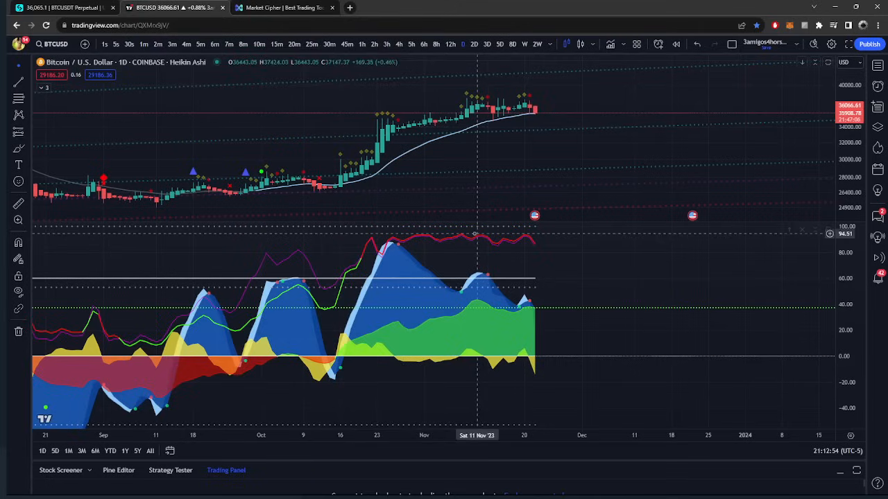
pyautogui.moveTo(502, 166)
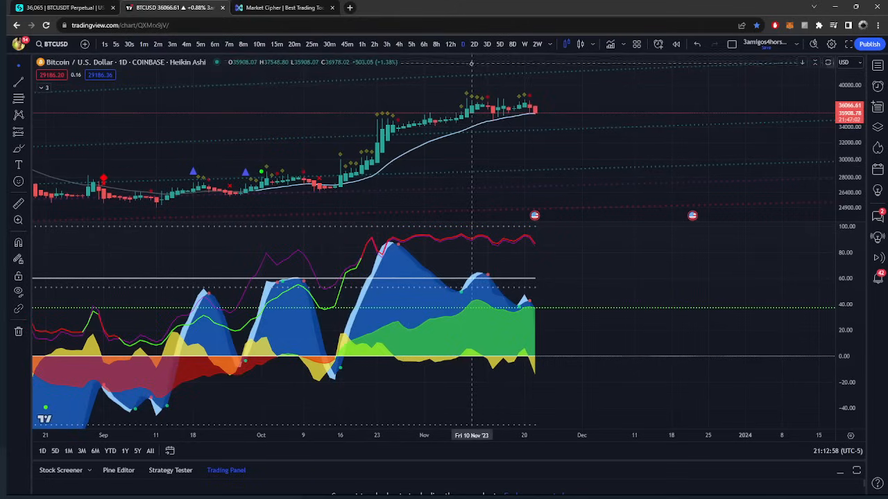
pyautogui.moveTo(331, 193)
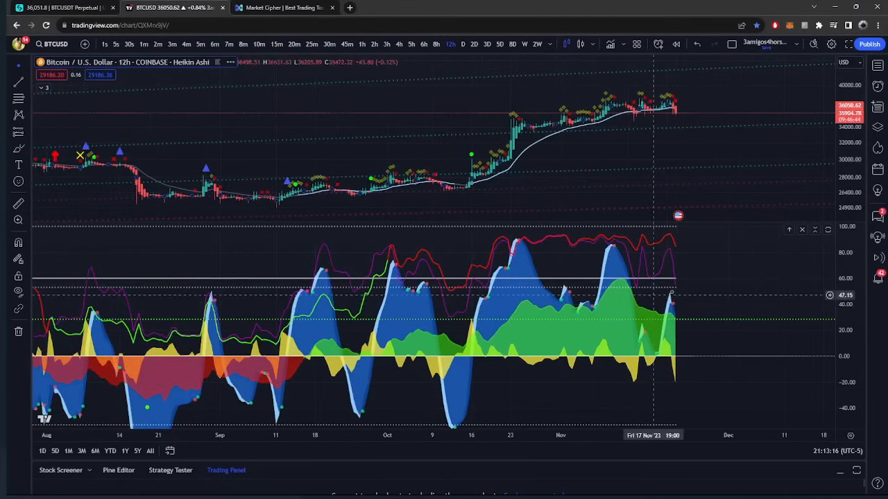
pyautogui.moveTo(630, 298)
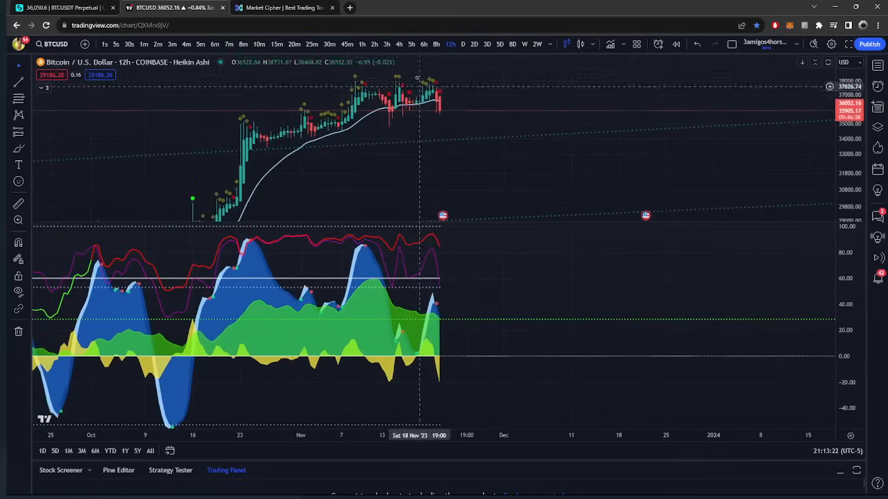
# Review the BTCUSD chart on 8-hour candles, then settle on 6-hour candles
pyautogui.click(436, 44)
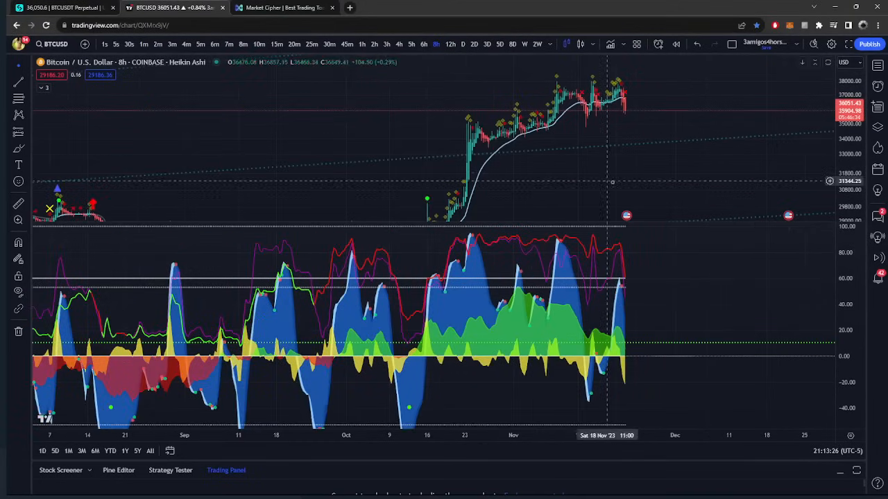
pyautogui.click(424, 44)
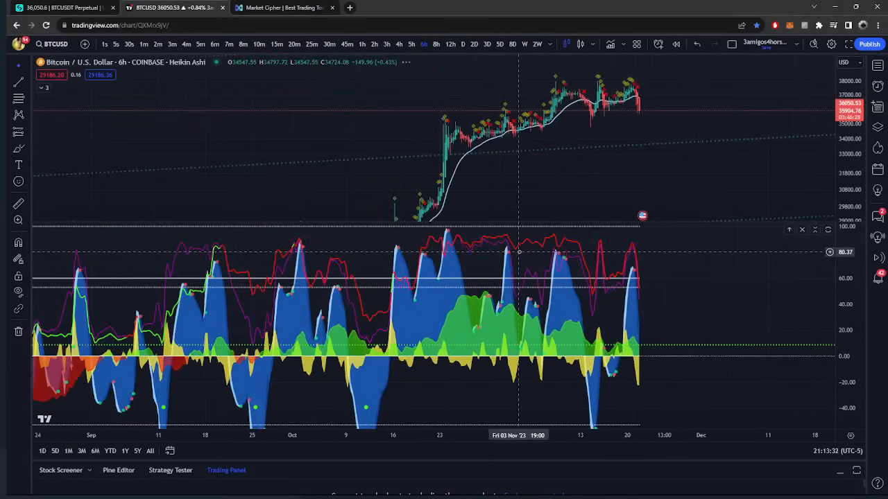
pyautogui.moveTo(516, 251)
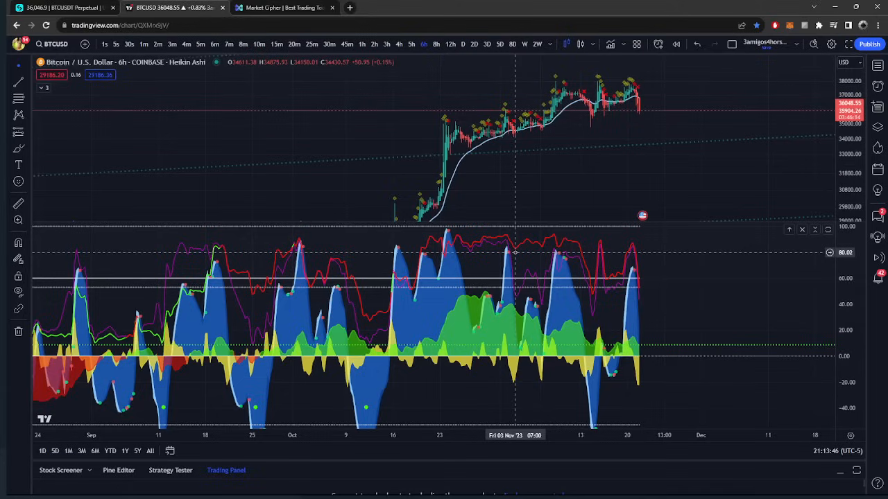
pyautogui.moveTo(90, 186)
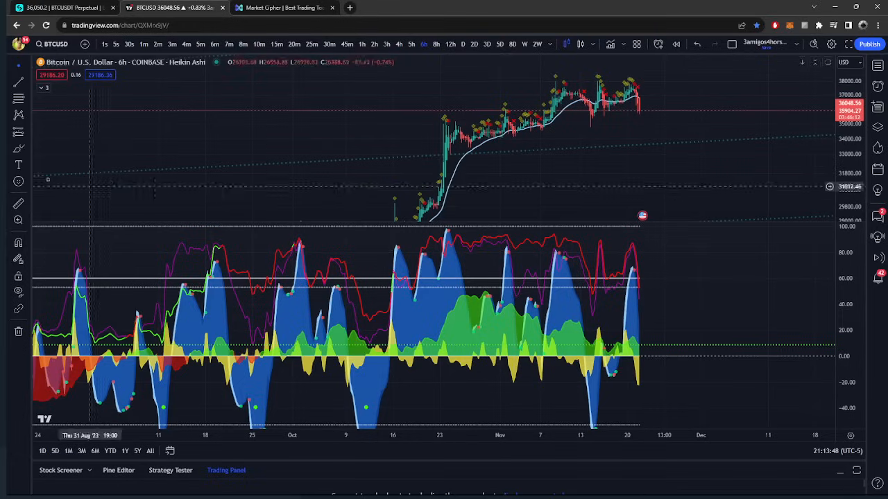
pyautogui.moveTo(574, 54)
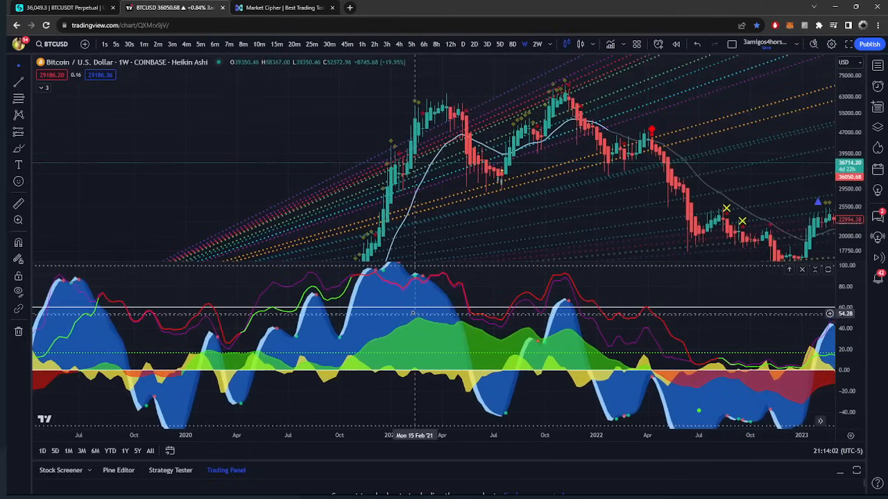
pyautogui.moveTo(613, 364)
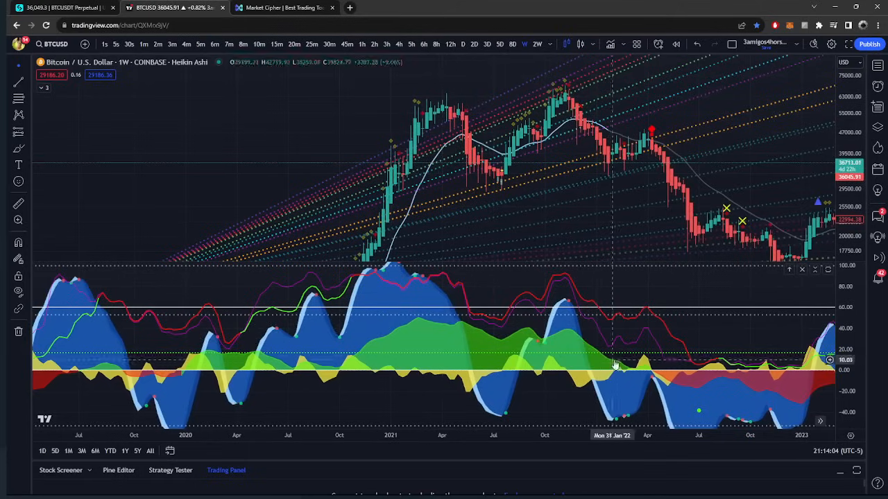
pyautogui.moveTo(651, 374)
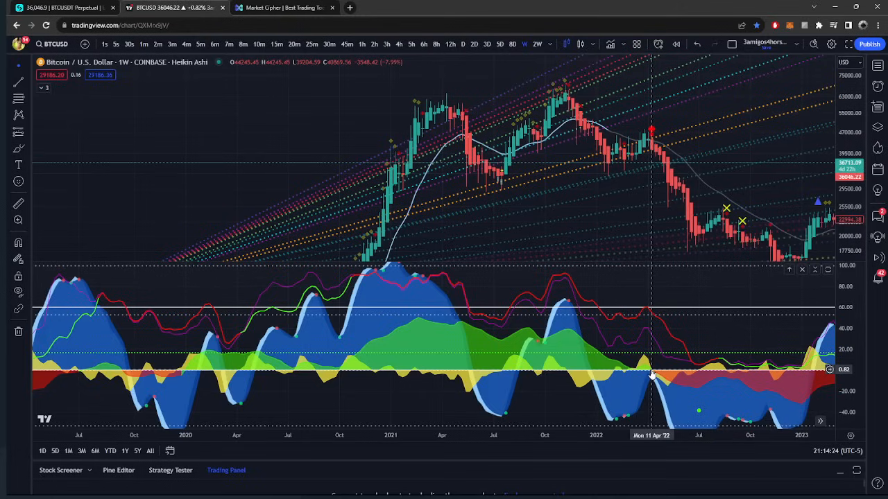
pyautogui.moveTo(343, 284)
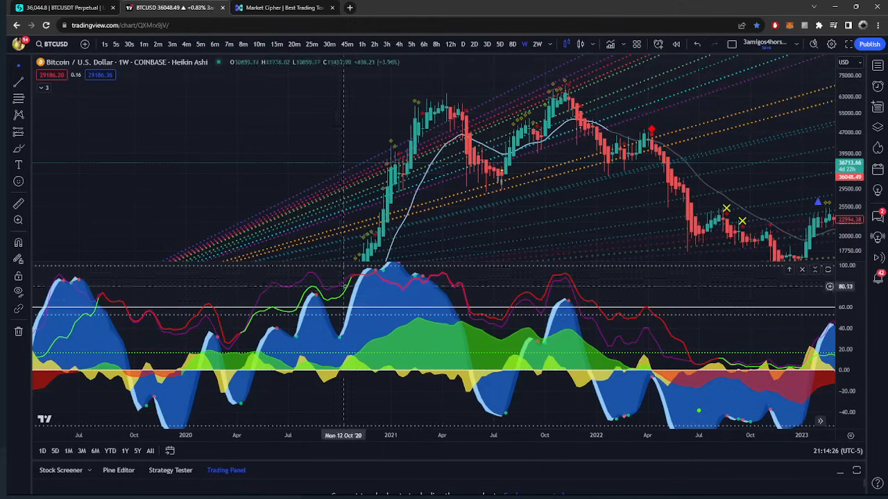
pyautogui.moveTo(525, 269)
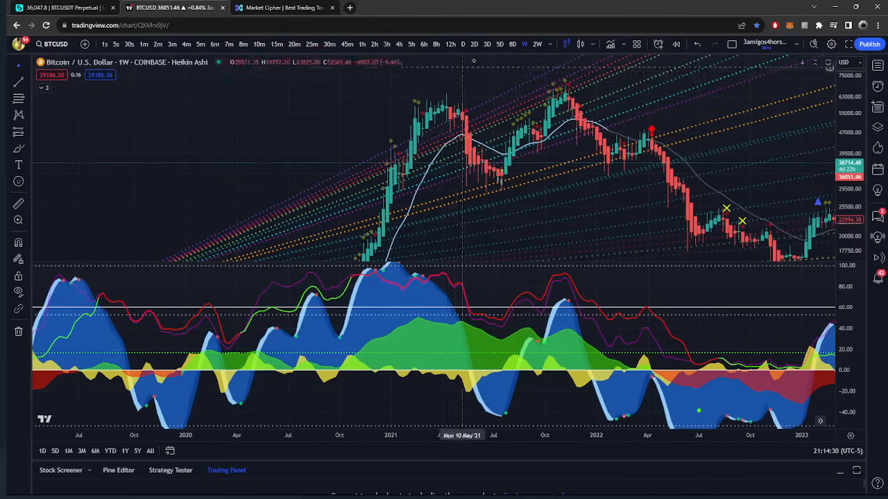
# Return the BTCUSD chart from weekly to the daily timeframe
pyautogui.click(463, 43)
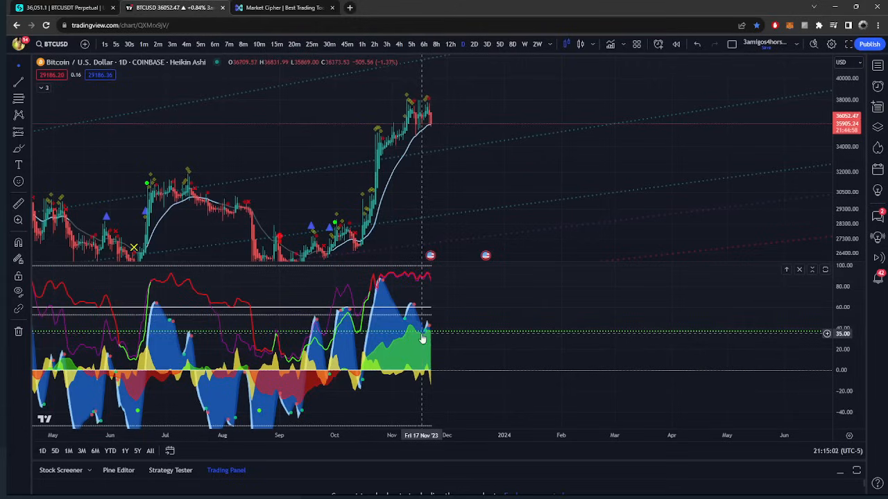
pyautogui.moveTo(437, 4)
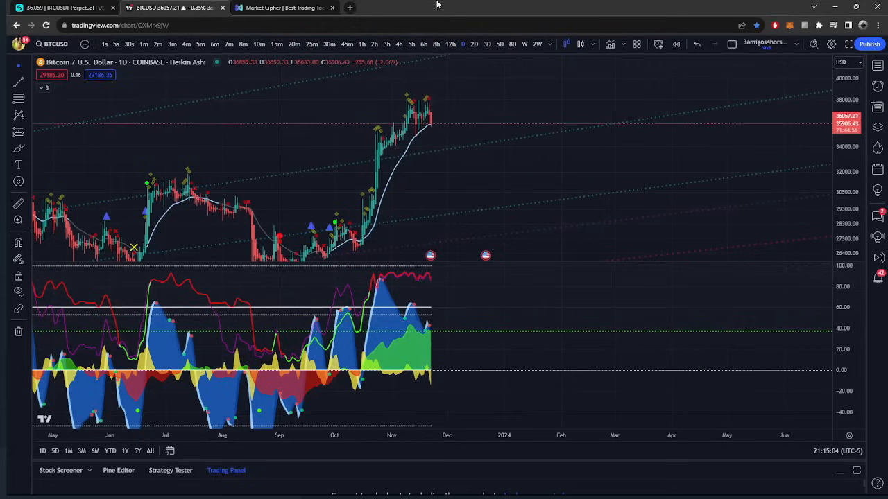
# Switch the BTCUSD Heikin Ashi chart to 6-hour candles
pyautogui.click(424, 44)
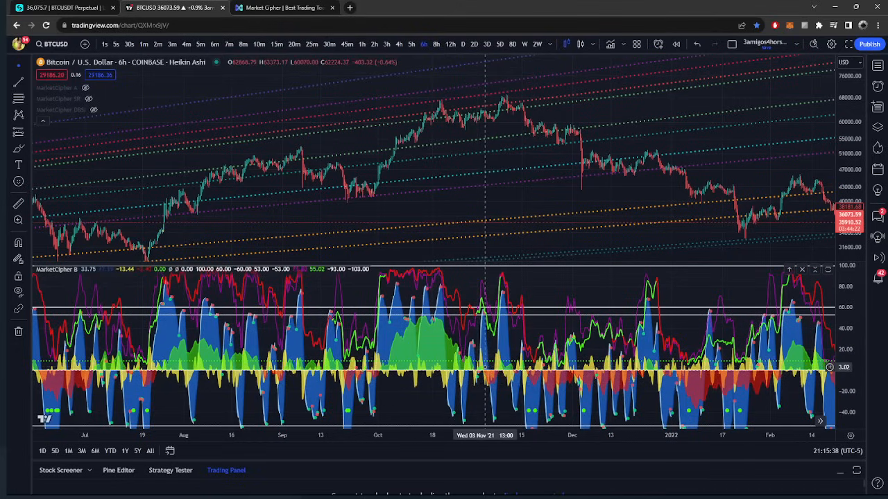
pyautogui.hscroll(3)
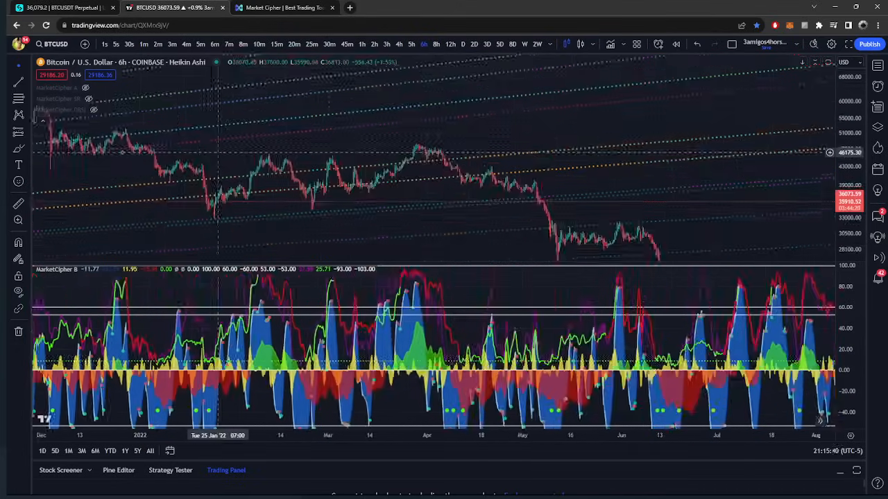
pyautogui.hscroll(3)
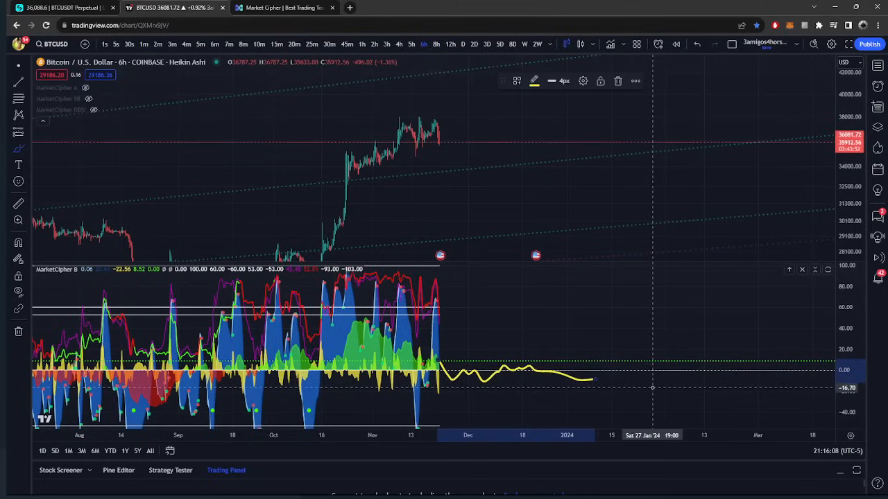
pyautogui.moveTo(469, 358)
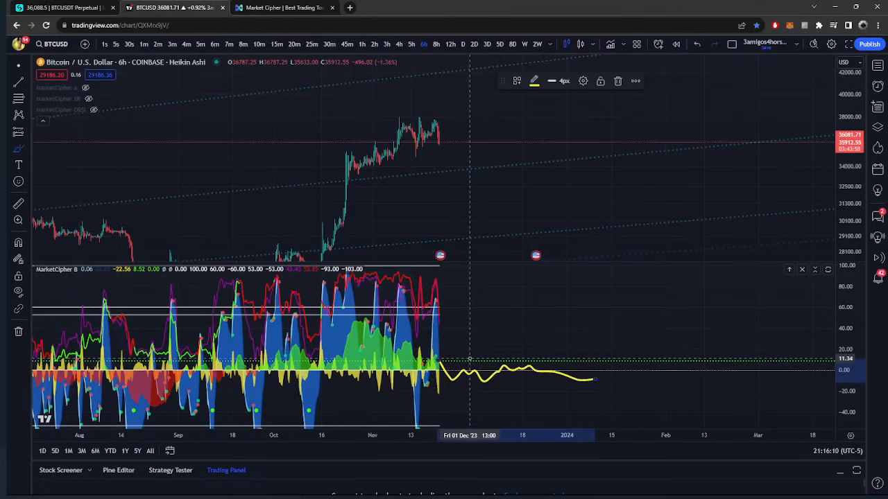
pyautogui.moveTo(527, 396)
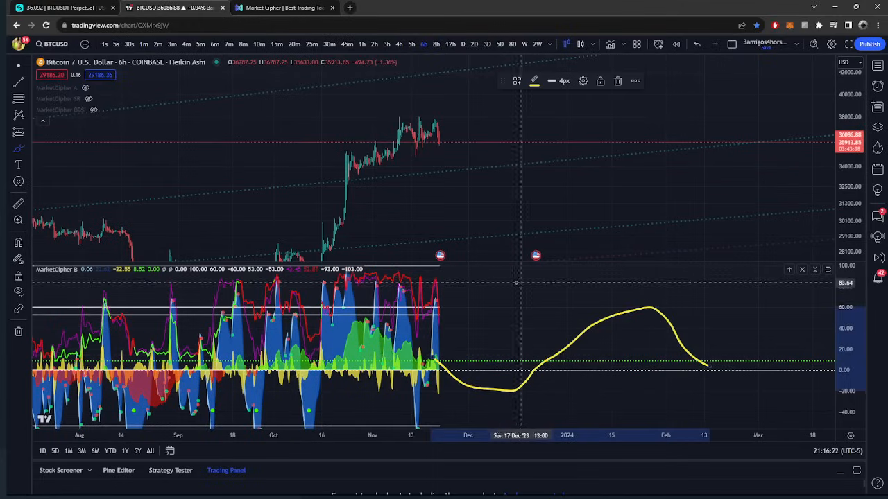
pyautogui.moveTo(433, 159)
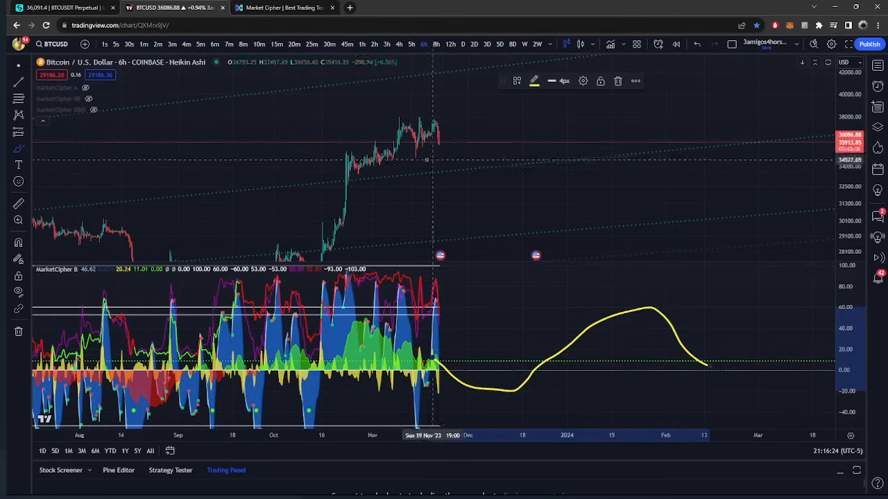
pyautogui.moveTo(379, 181)
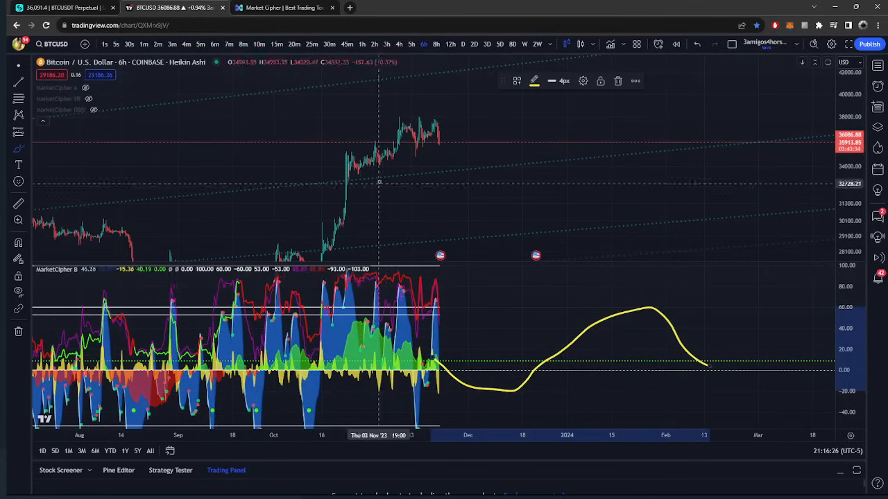
pyautogui.moveTo(489, 107)
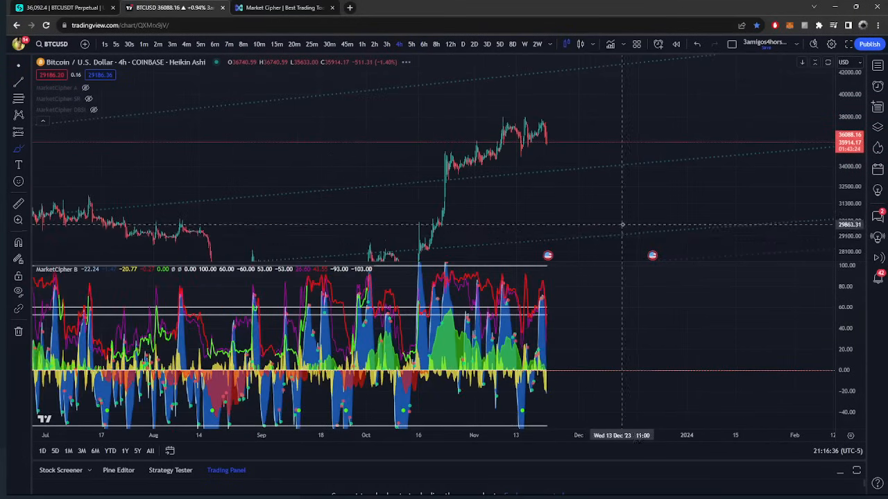
pyautogui.moveTo(534, 224)
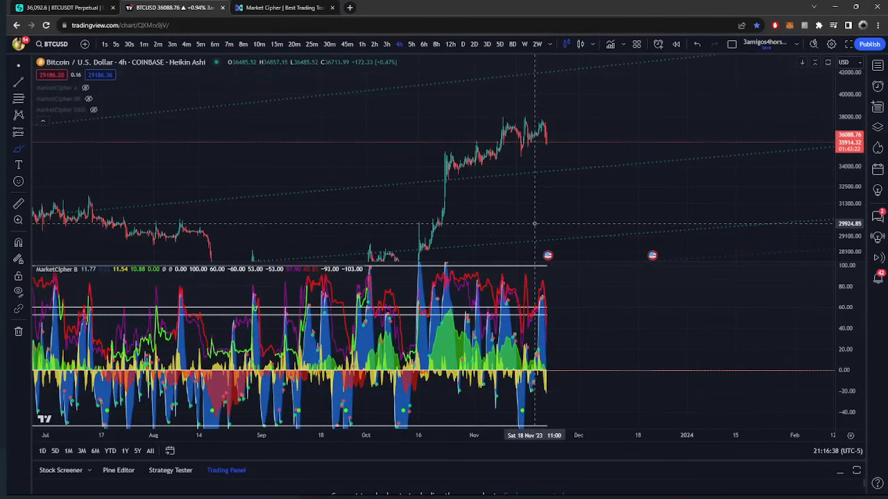
pyautogui.moveTo(551, 249)
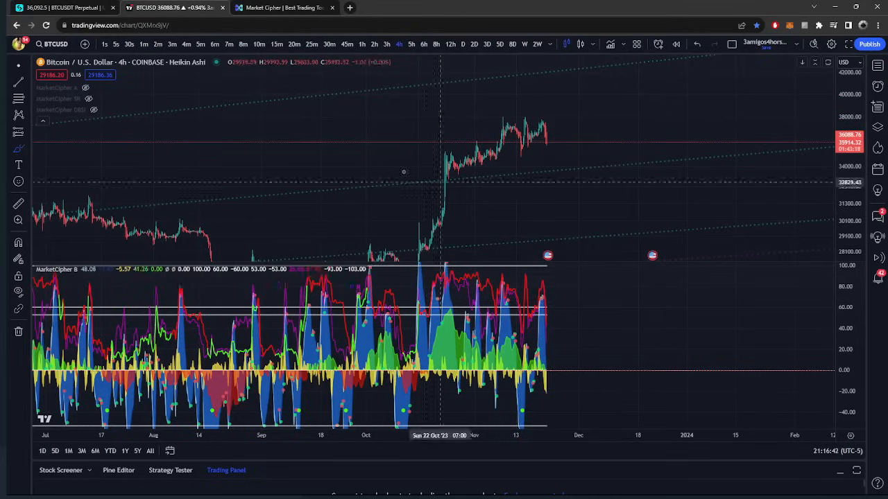
pyautogui.moveTo(453, 147)
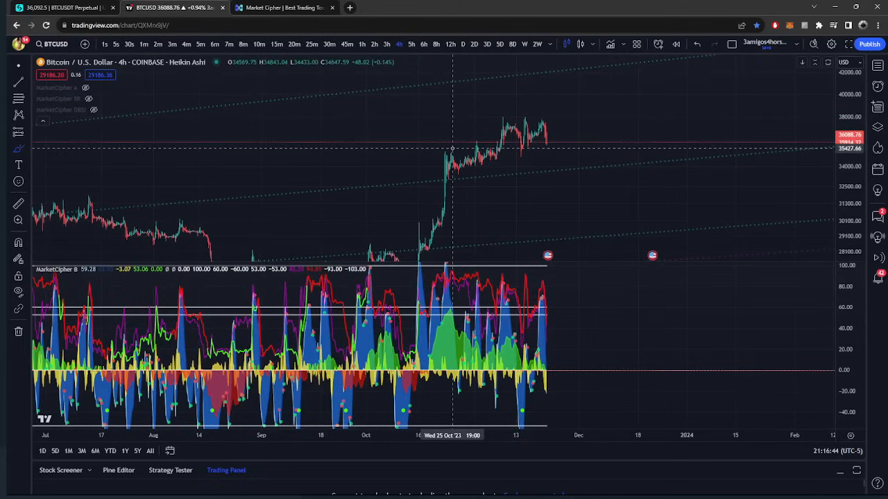
pyautogui.moveTo(537, 145)
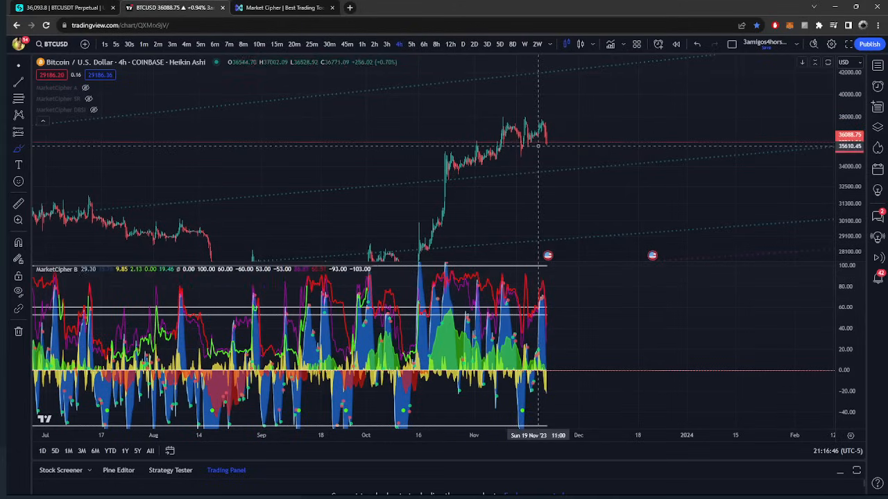
pyautogui.moveTo(748, 254)
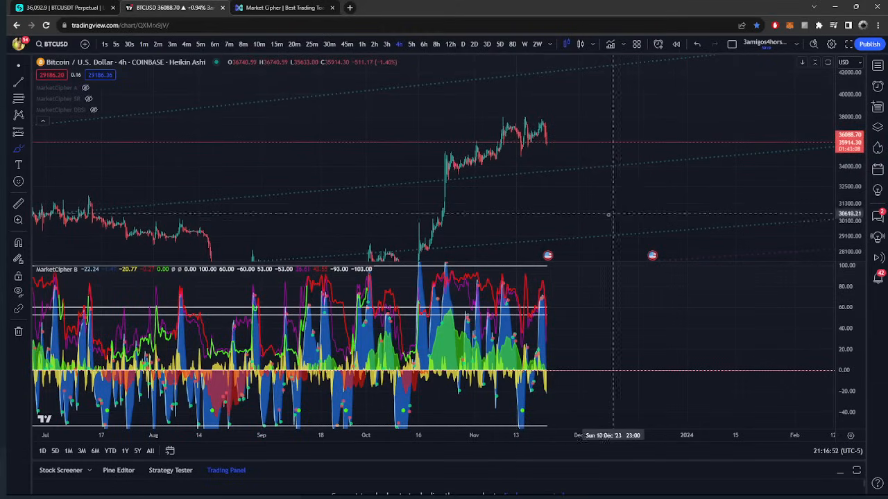
pyautogui.moveTo(539, 220)
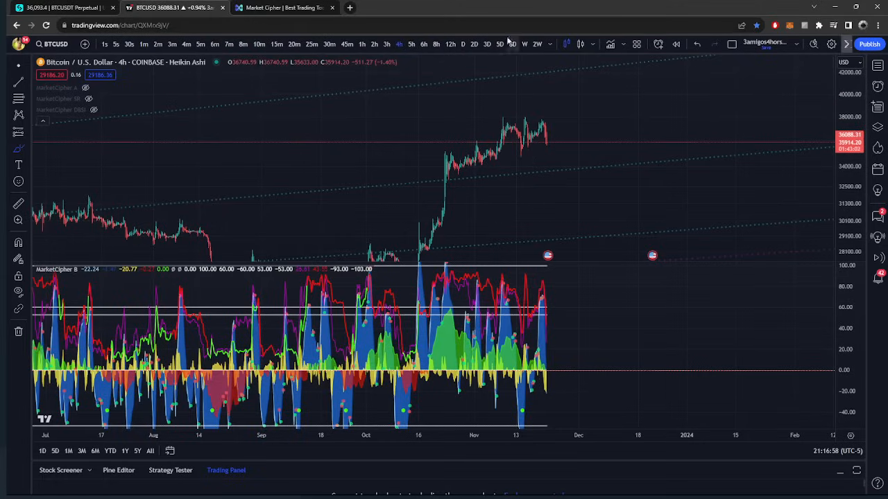
# Switch the BTCUSD Heikin Ashi chart from 4-hour to 2-hour candles
pyautogui.click(374, 44)
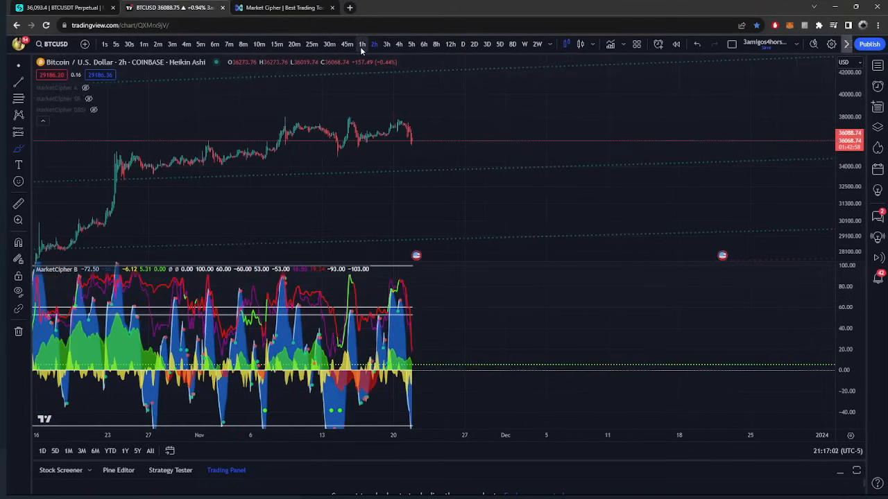
# Switch the BTCUSD Heikin Ashi chart to 1-hour candles
pyautogui.click(361, 44)
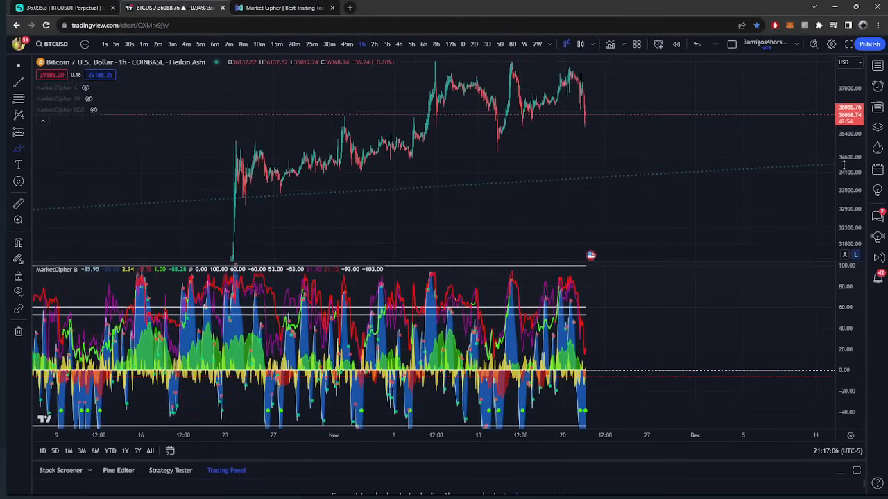
pyautogui.moveTo(711, 194)
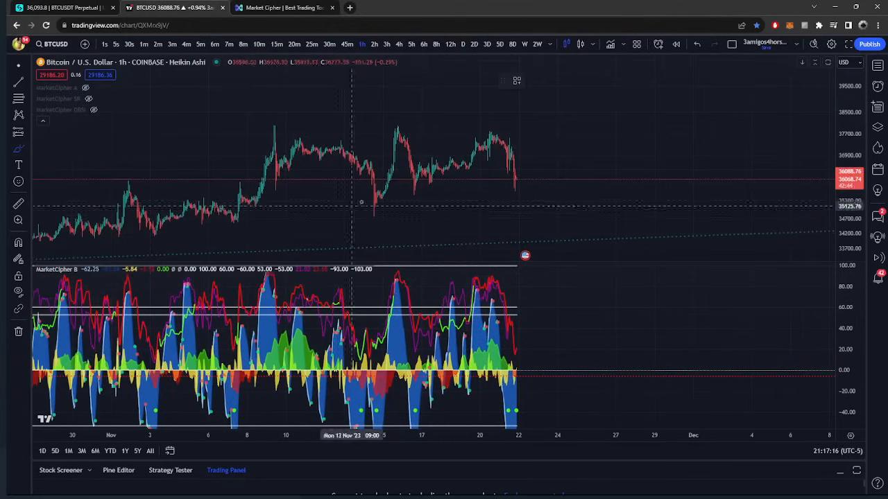
pyautogui.moveTo(430, 169)
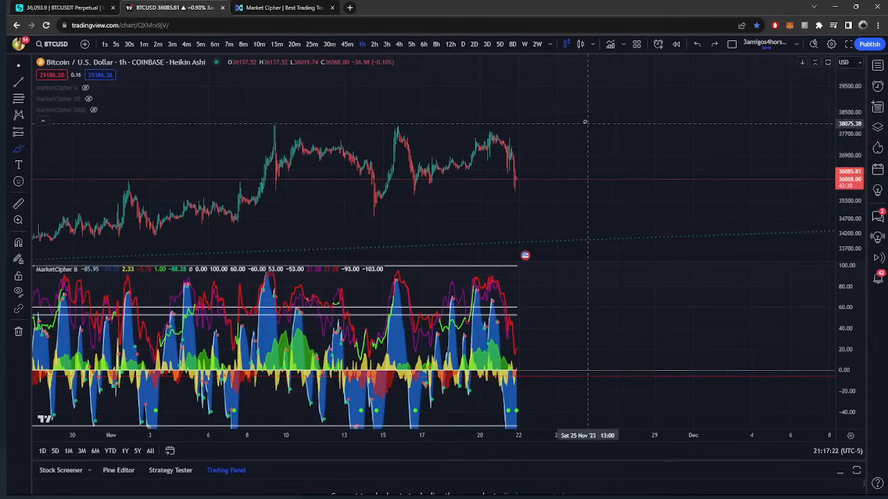
pyautogui.moveTo(585, 111); pyautogui.dragTo(601, 177)
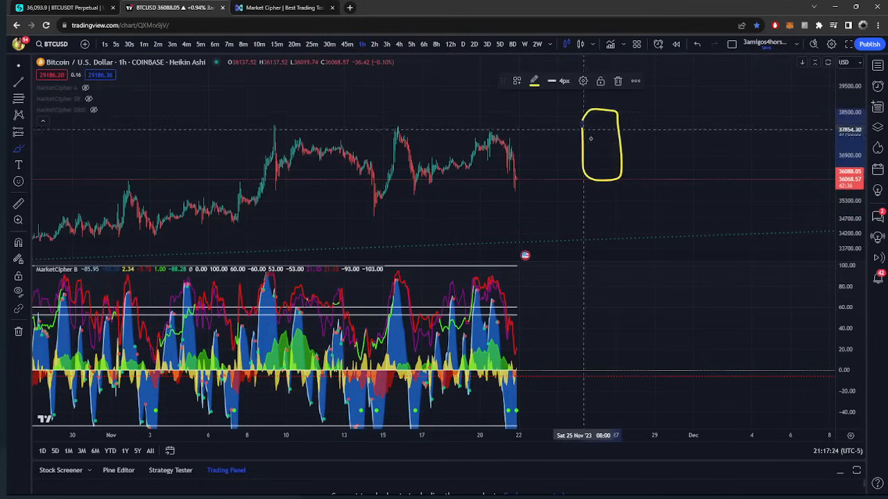
pyautogui.moveTo(576, 149)
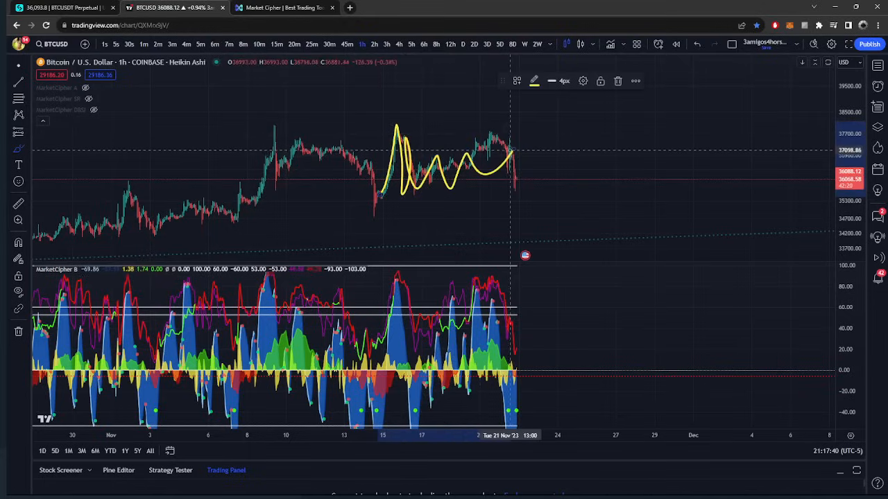
pyautogui.moveTo(488, 187)
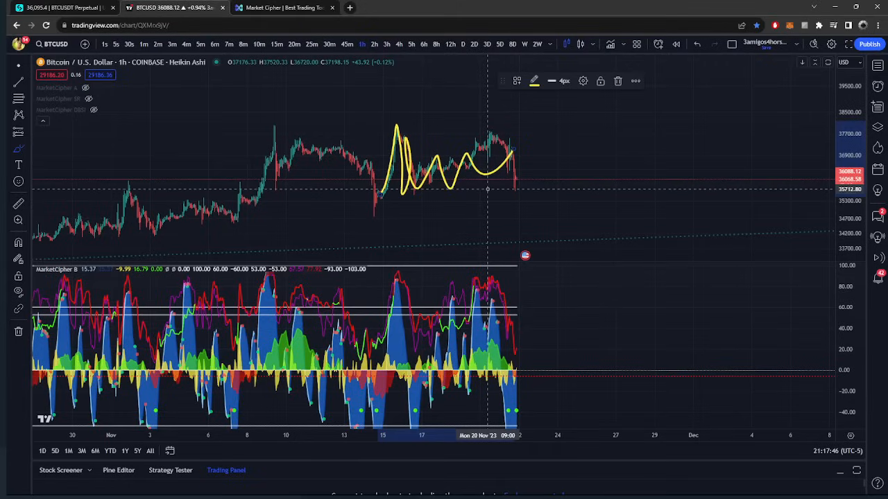
pyautogui.moveTo(490, 195)
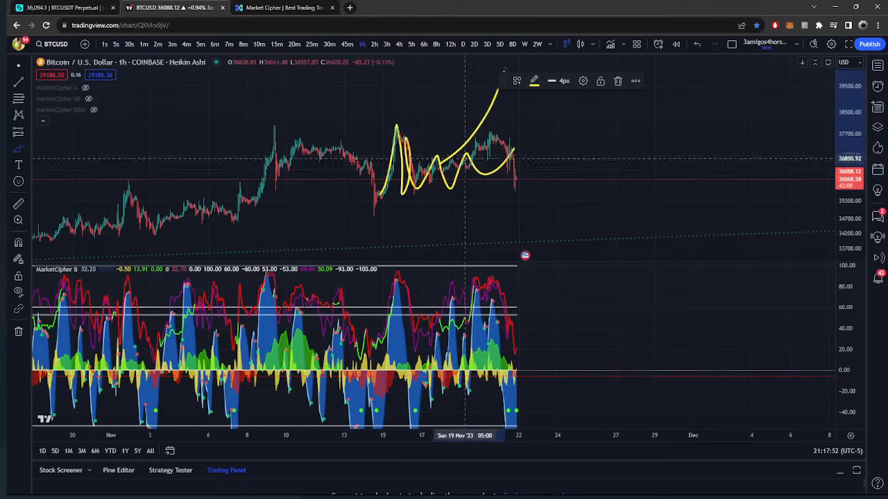
pyautogui.moveTo(380, 168)
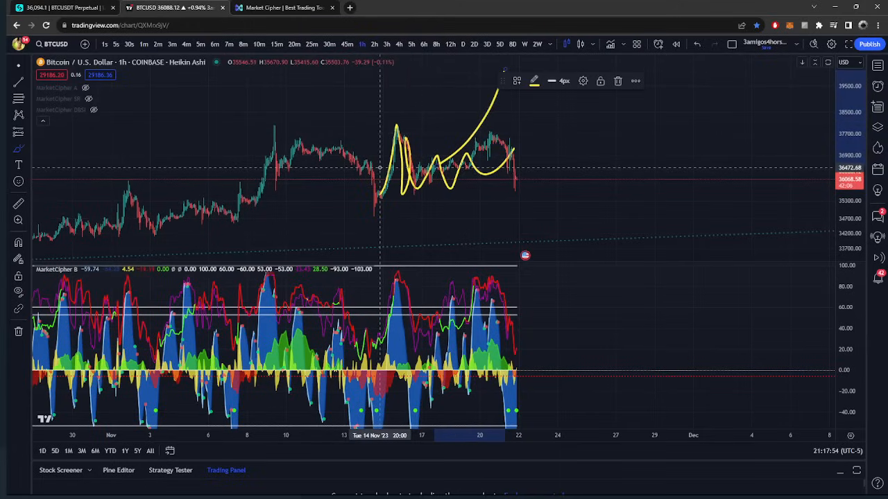
pyautogui.moveTo(461, 232)
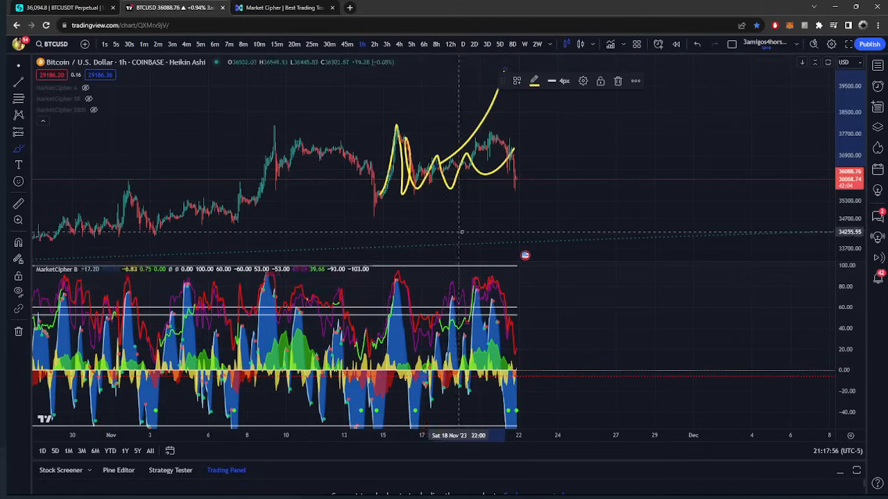
pyautogui.moveTo(569, 279)
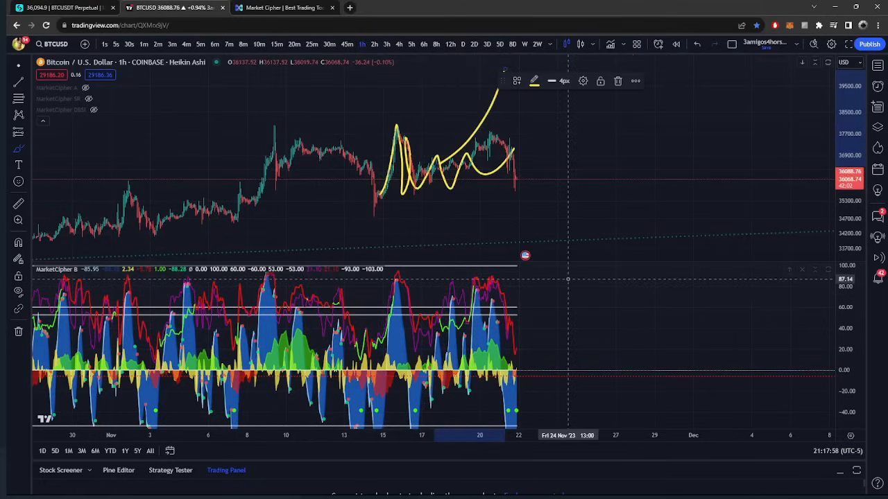
pyautogui.moveTo(607, 246)
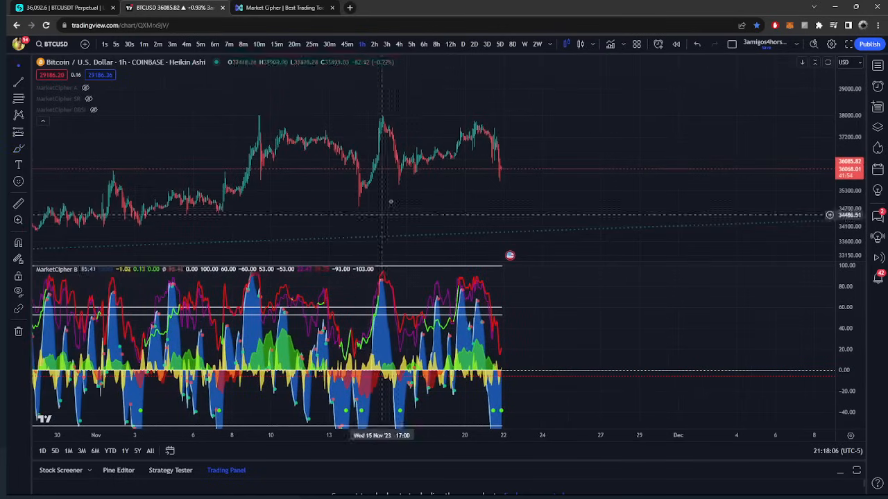
pyautogui.moveTo(648, 178)
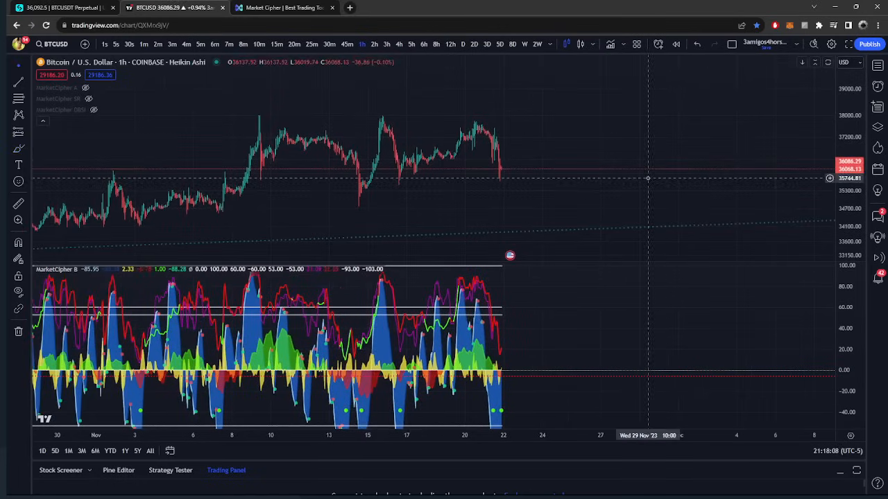
pyautogui.moveTo(360, 137)
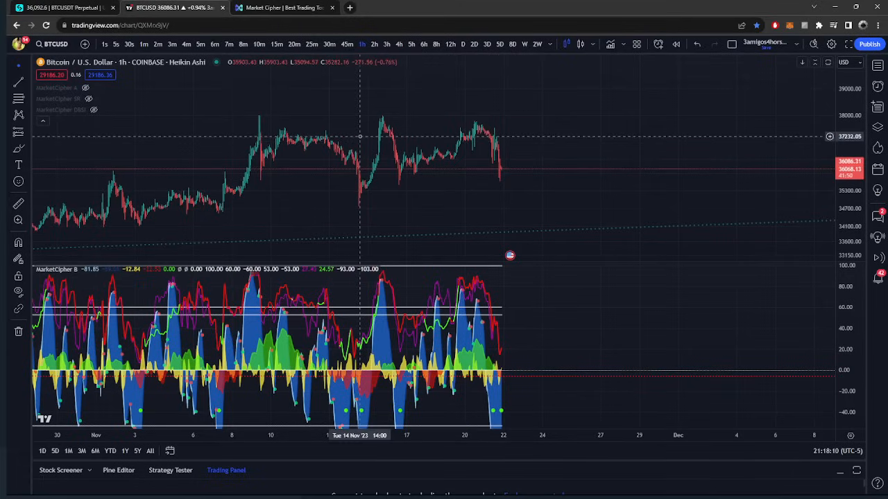
pyautogui.moveTo(389, 87)
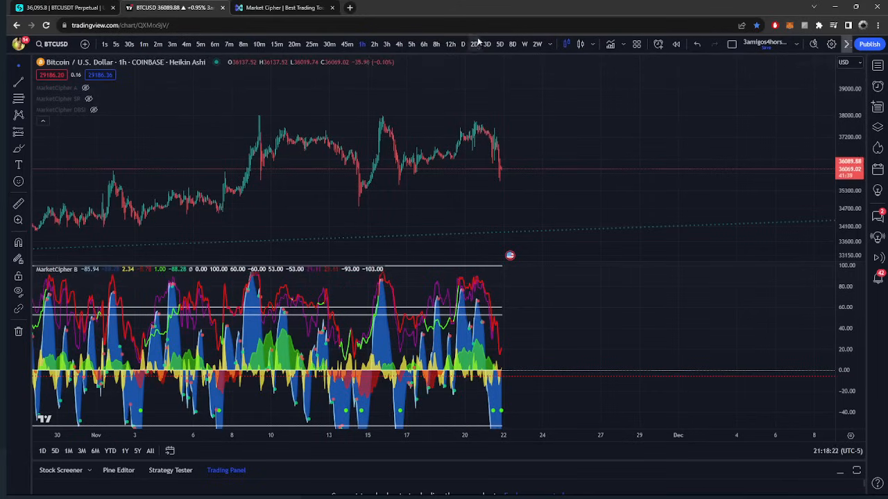
pyautogui.moveTo(437, 44)
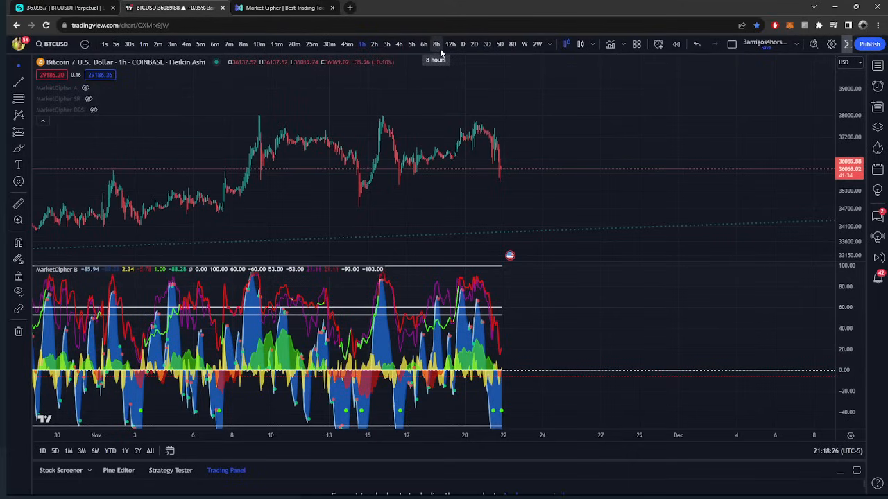
pyautogui.moveTo(424, 44)
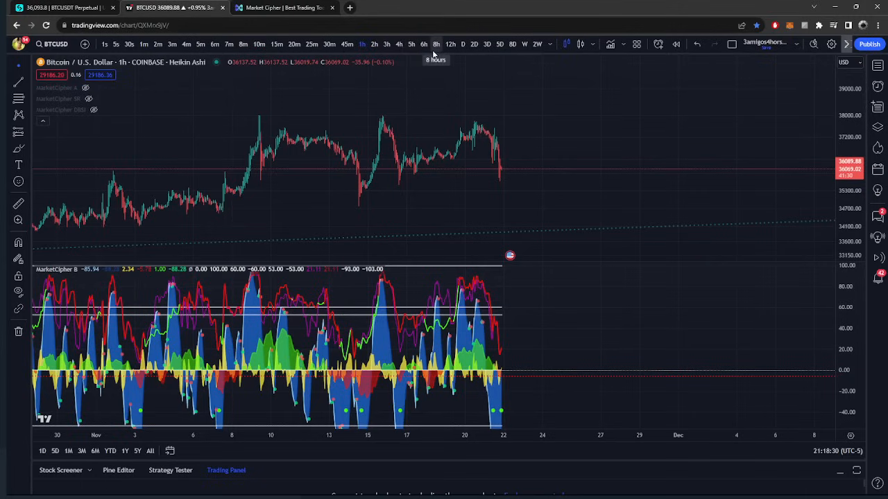
pyautogui.moveTo(401, 201)
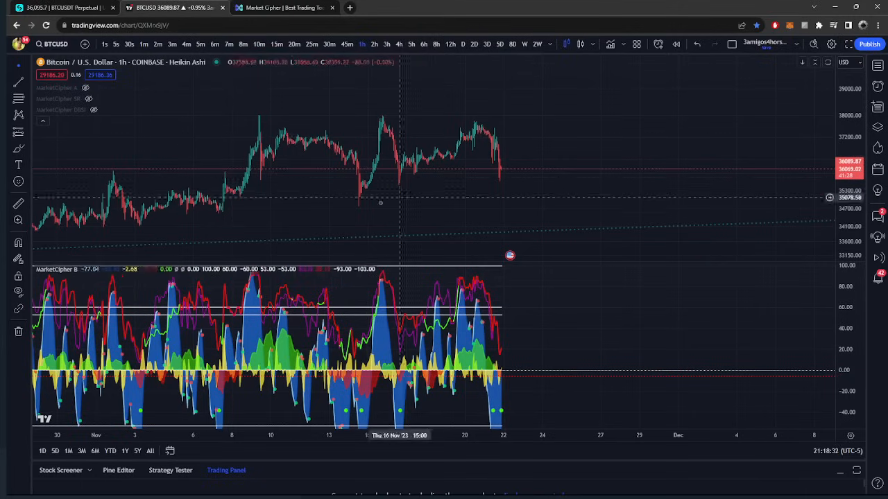
pyautogui.moveTo(530, 91)
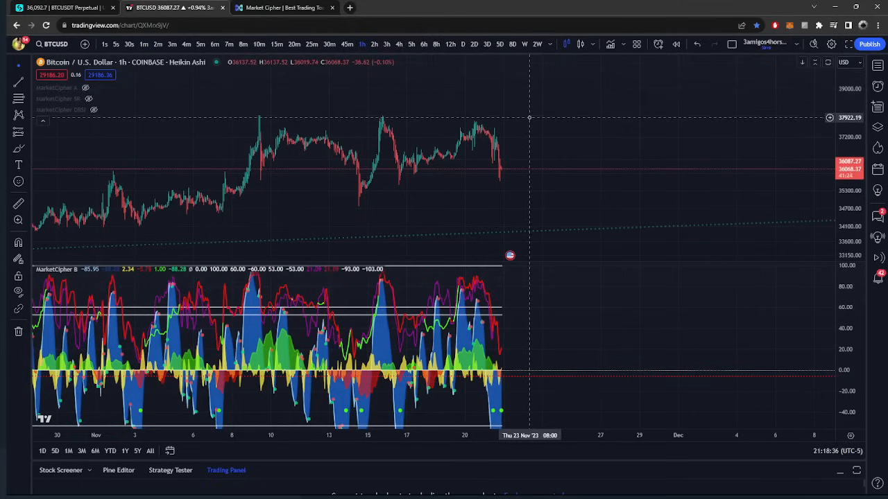
pyautogui.moveTo(368, 78)
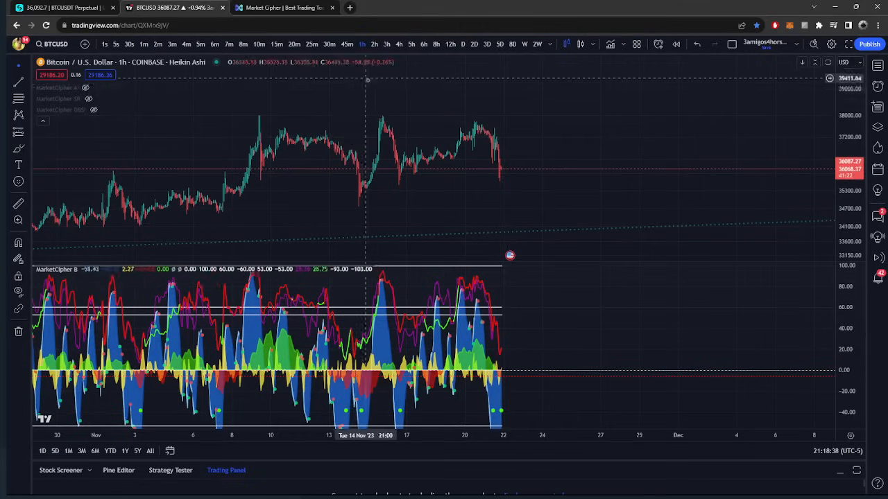
pyautogui.moveTo(539, 208)
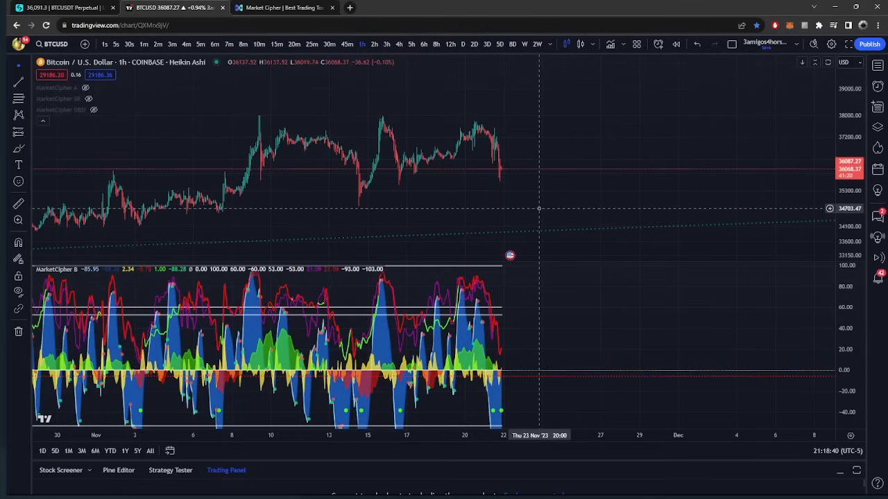
pyautogui.moveTo(533, 203)
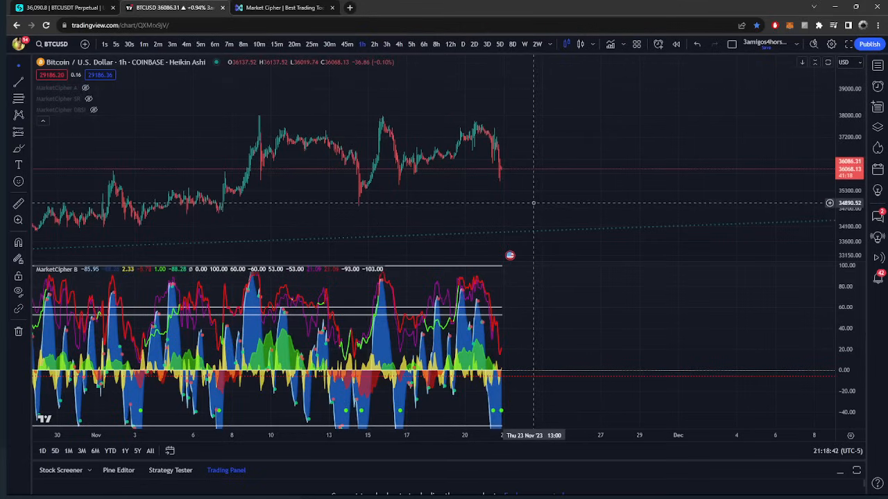
pyautogui.moveTo(531, 200)
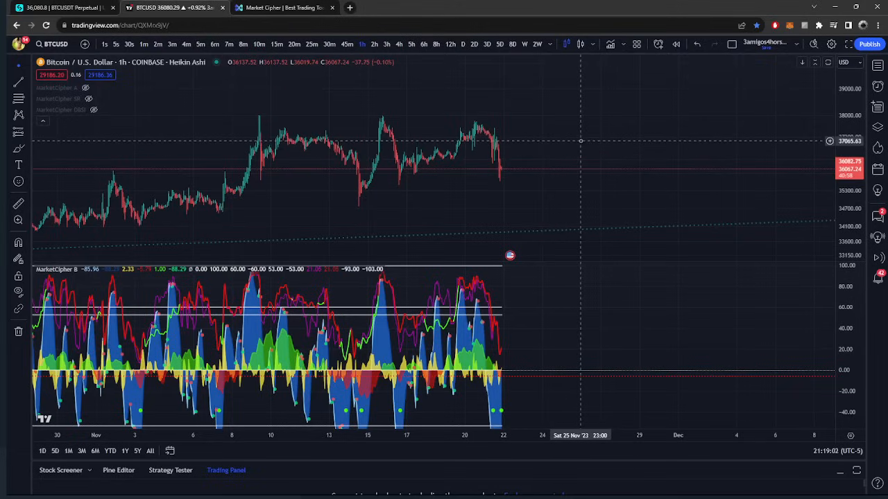
pyautogui.moveTo(339, 72)
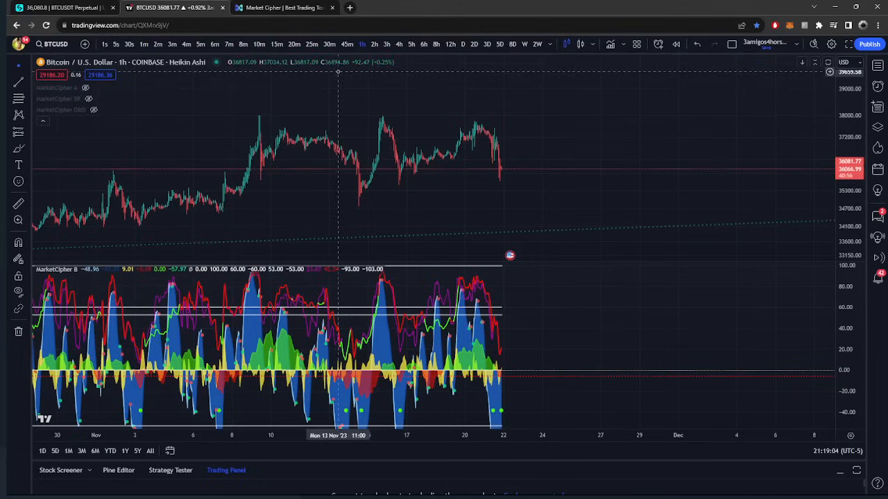
pyautogui.click(329, 43)
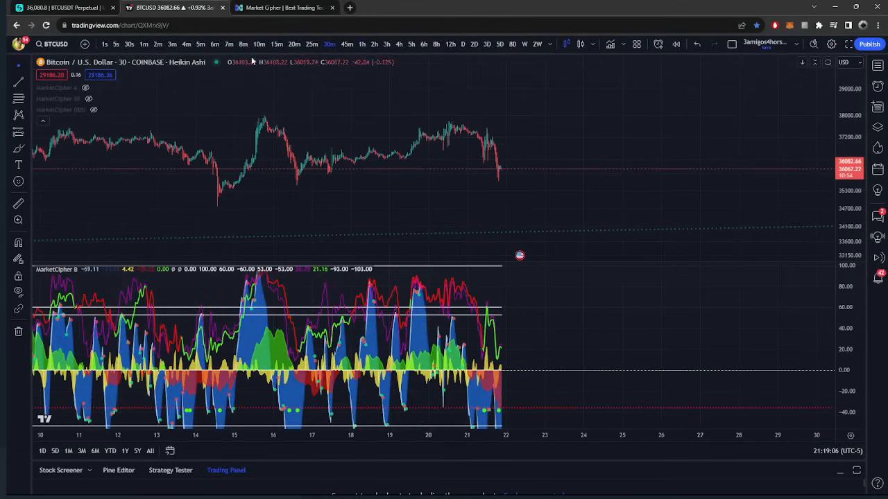
# Review 15-minute candles zoomed on the latest bars, then switch to 10-minute candles
pyautogui.click(276, 44)
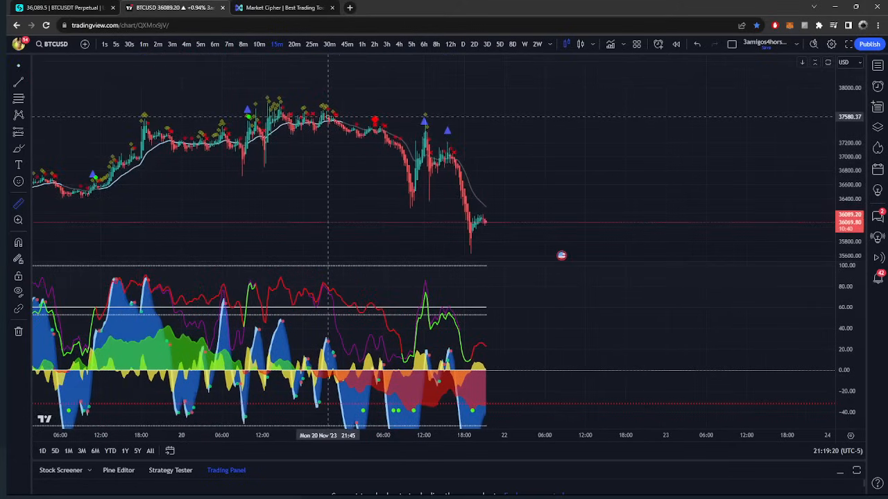
pyautogui.moveTo(327, 117); pyautogui.dragTo(492, 227)
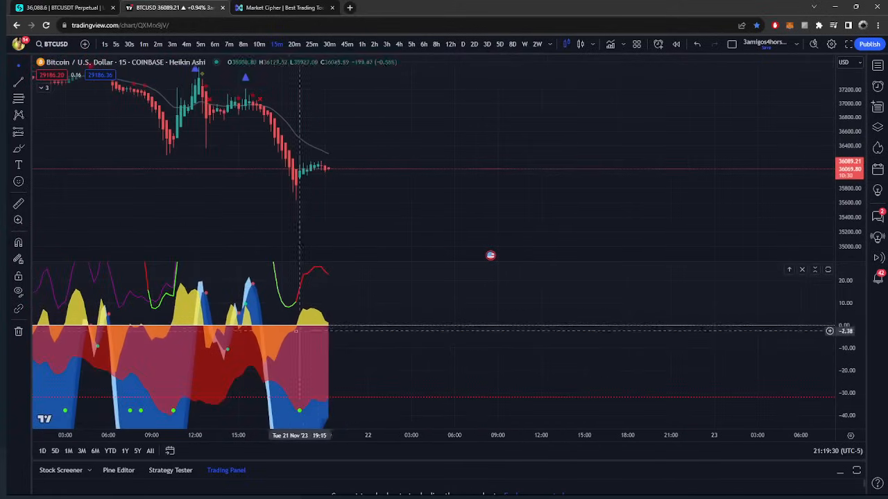
pyautogui.moveTo(374, 331)
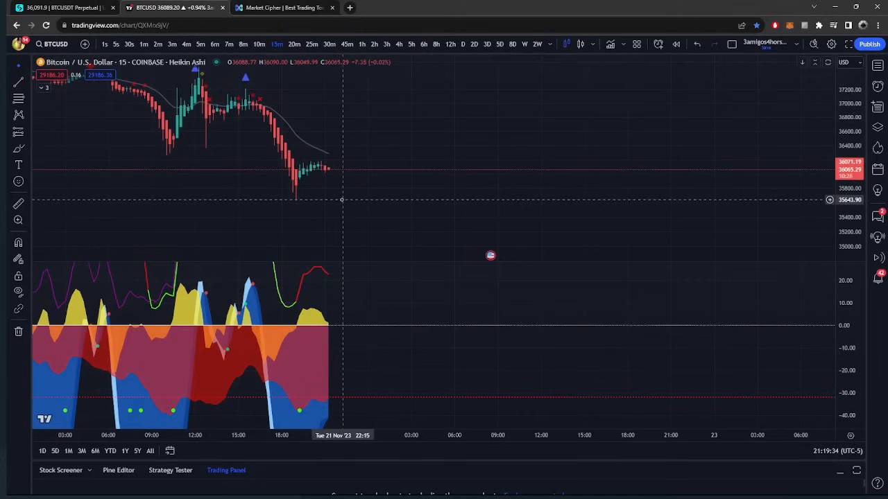
pyautogui.moveTo(329, 173)
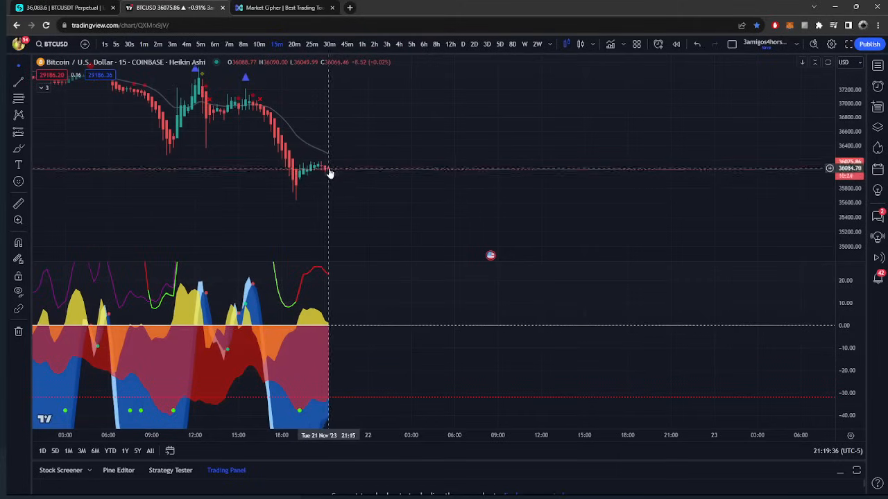
pyautogui.click(259, 44)
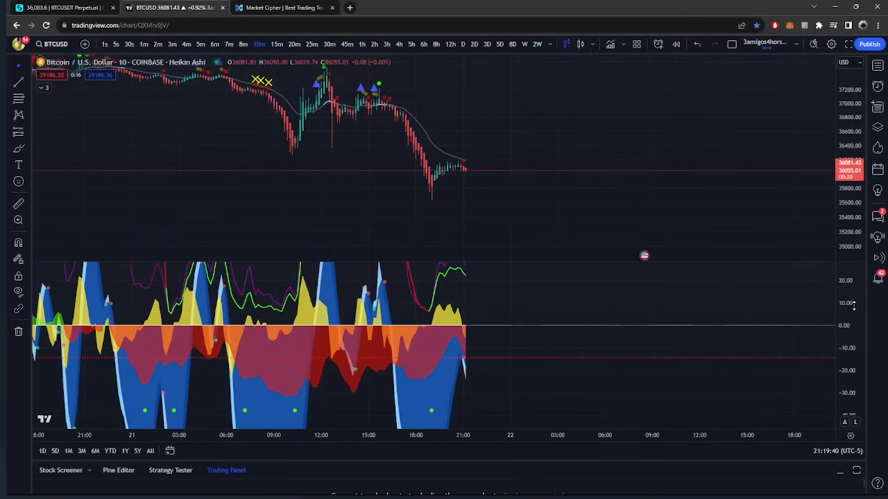
# Step the chart interval down through 7-minute and 5-minute to 4-minute candles
pyautogui.click(243, 44)
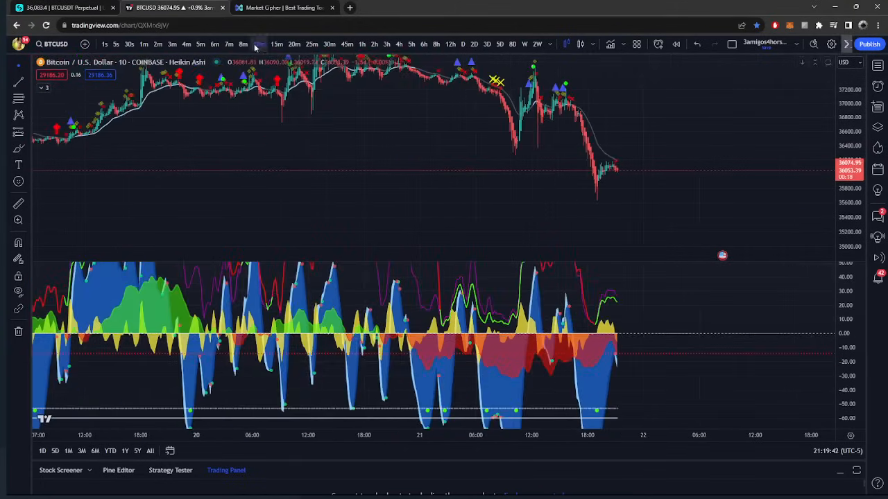
pyautogui.click(229, 44)
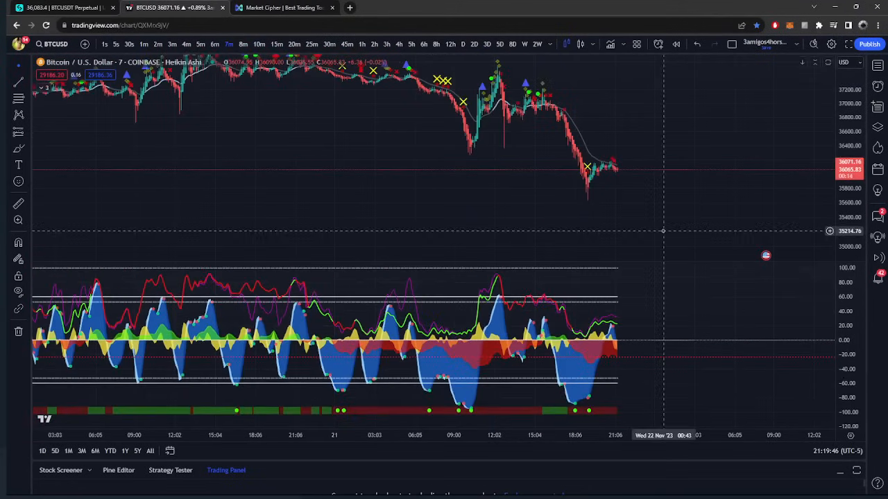
pyautogui.click(200, 43)
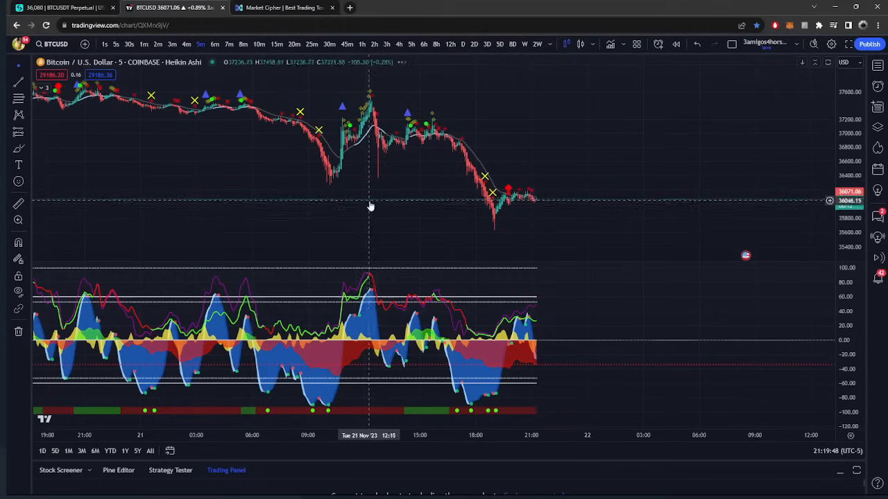
pyautogui.moveTo(395, 211)
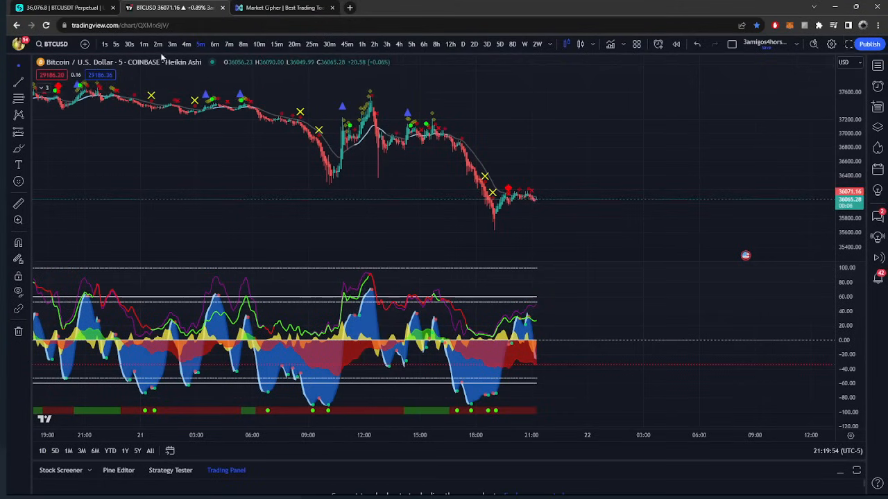
pyautogui.click(186, 43)
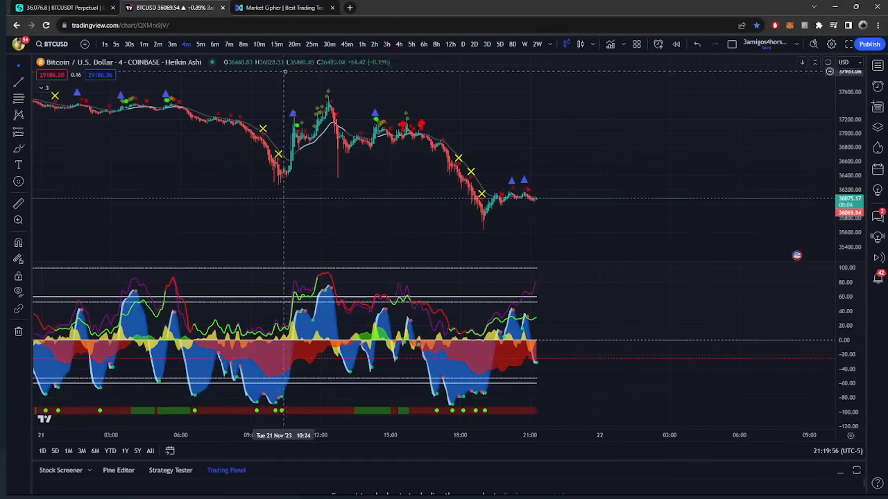
pyautogui.moveTo(373, 158)
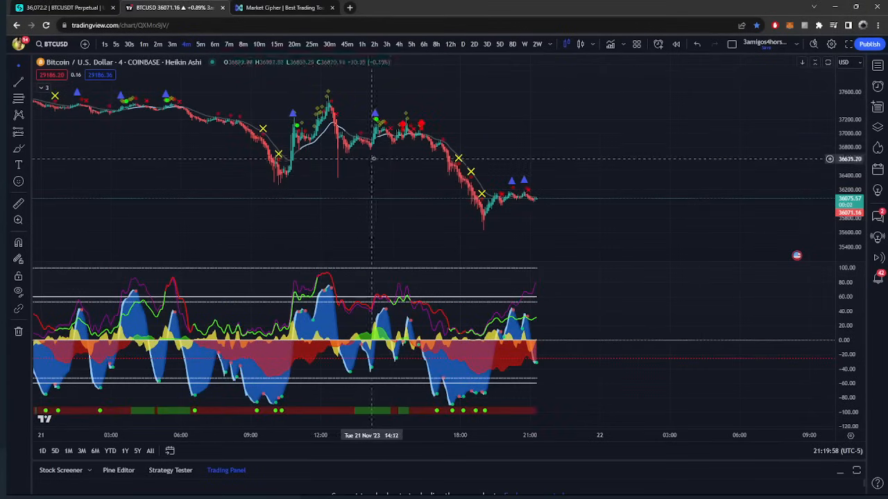
pyautogui.moveTo(538, 257)
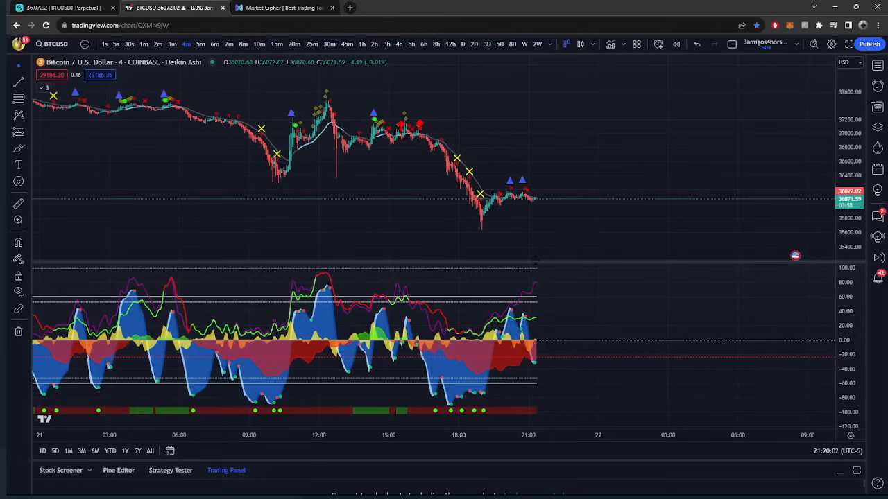
pyautogui.moveTo(409, 215)
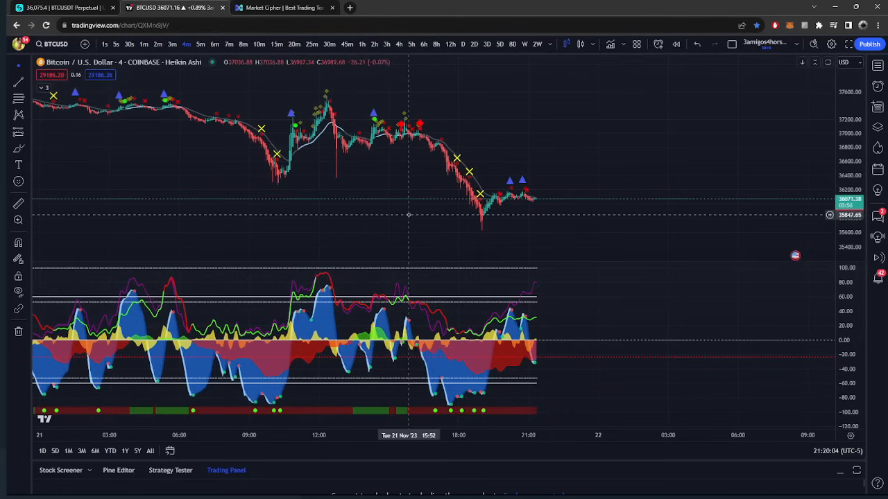
pyautogui.moveTo(697, 379)
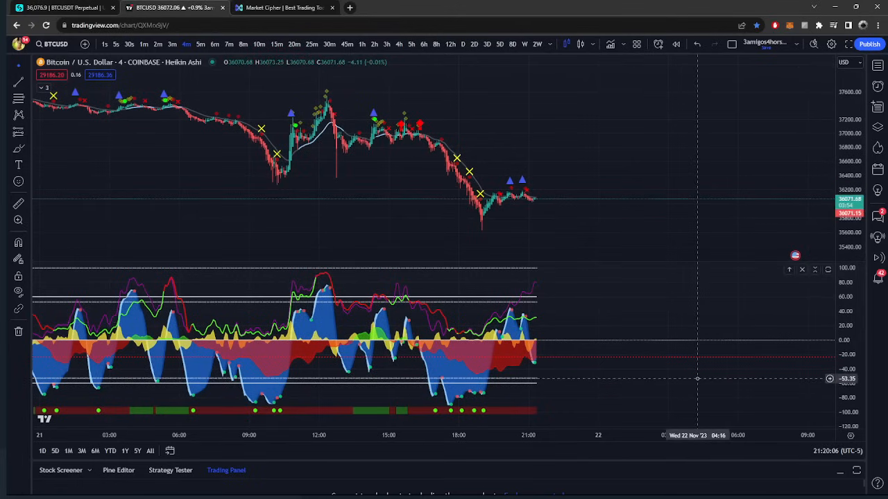
pyautogui.moveTo(687, 378)
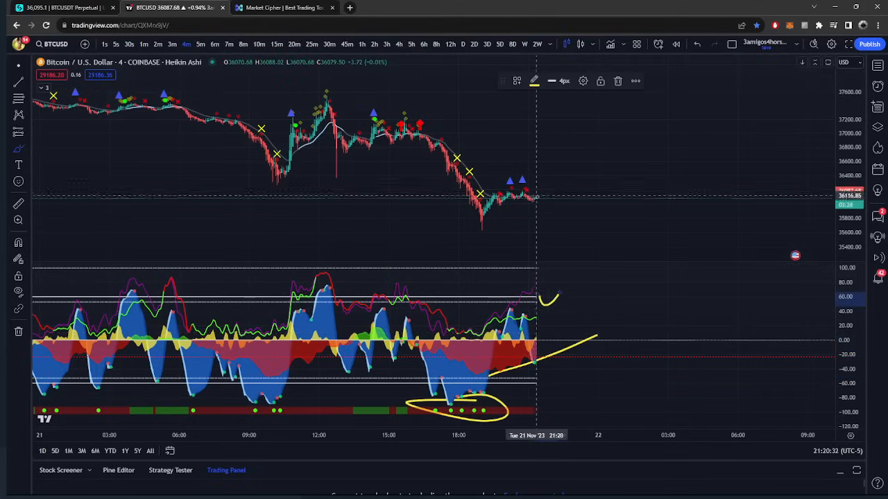
pyautogui.moveTo(598, 229)
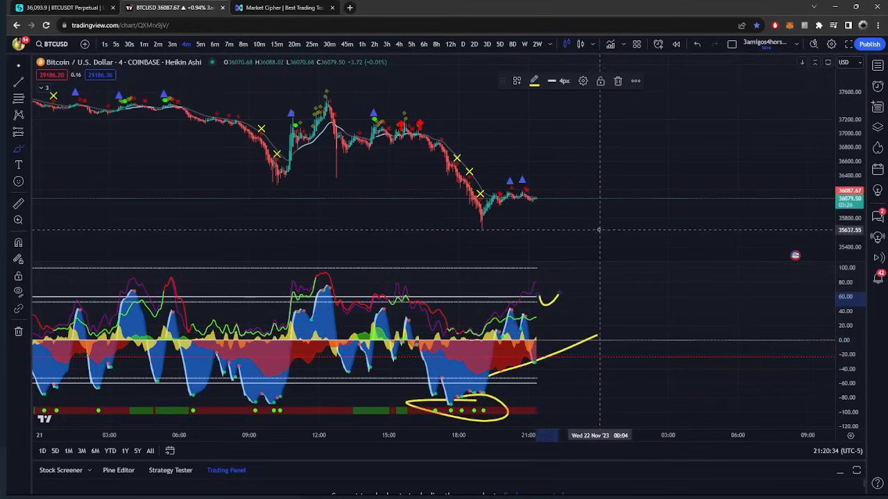
pyautogui.moveTo(565, 209)
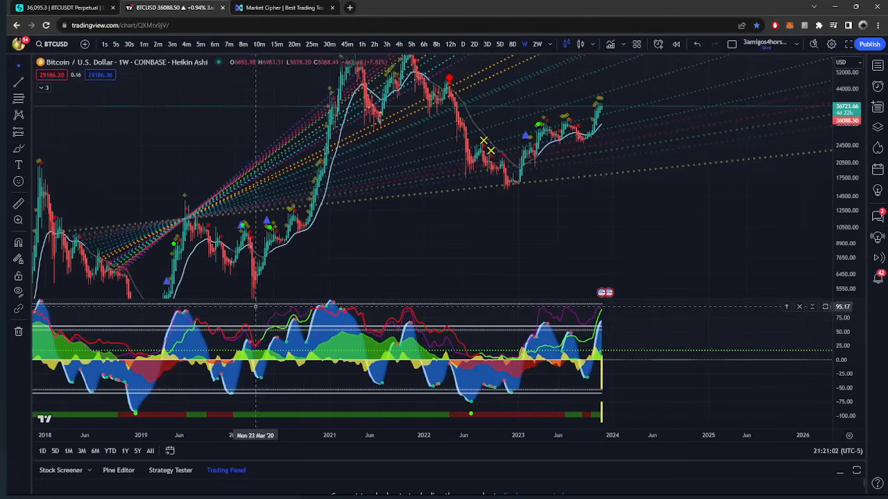
pyautogui.moveTo(191, 332)
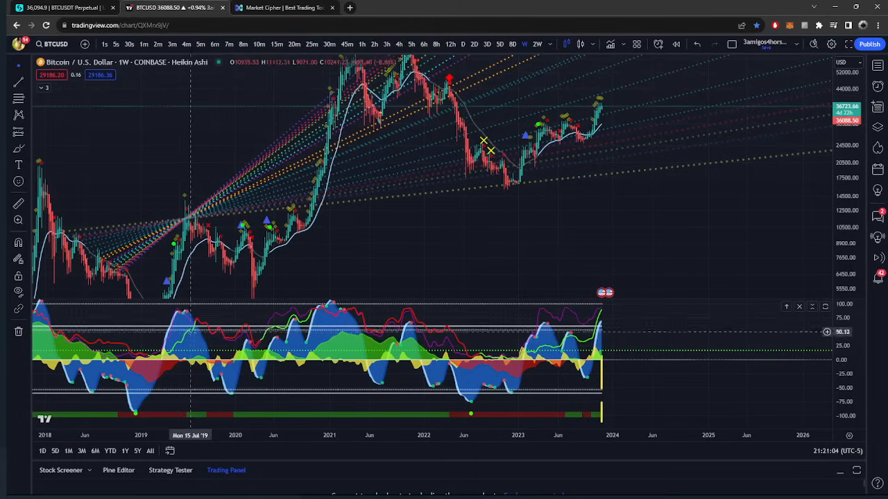
pyautogui.moveTo(202, 327)
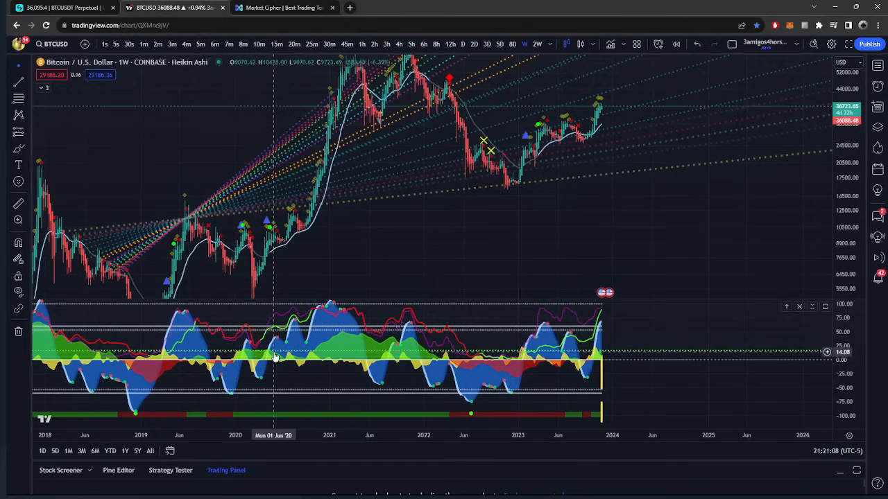
pyautogui.moveTo(313, 312)
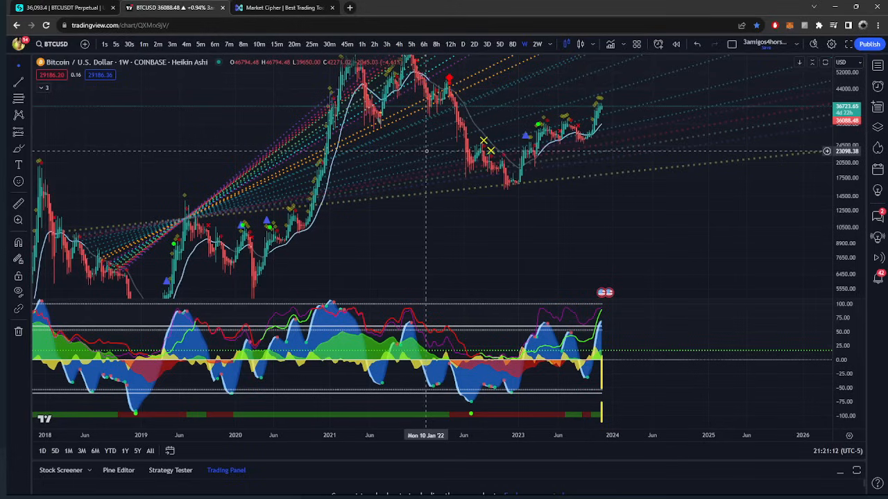
pyautogui.moveTo(256, 280)
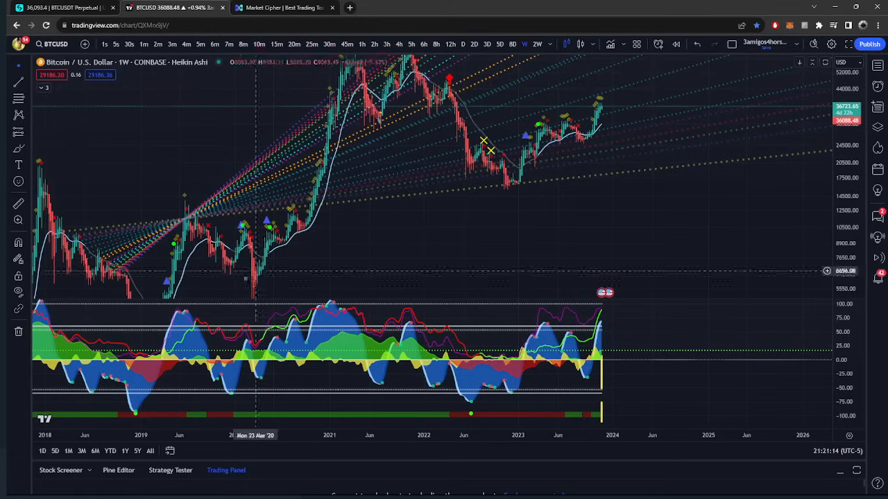
pyautogui.moveTo(243, 355)
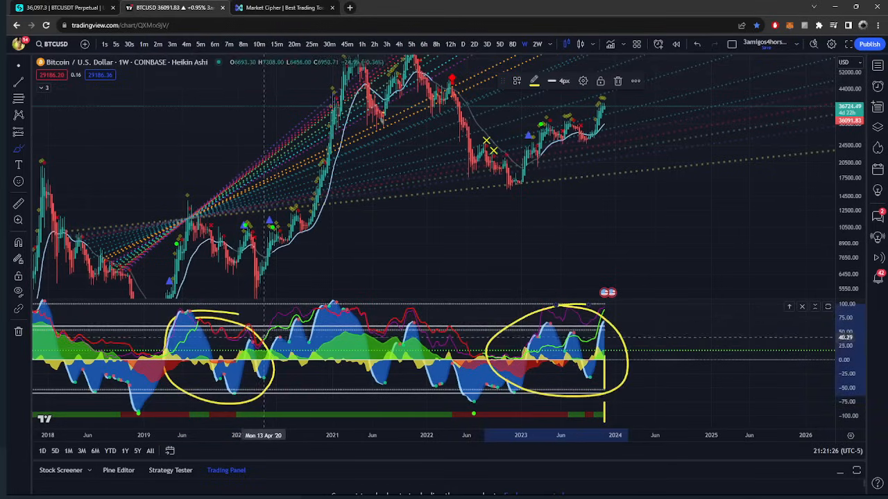
pyautogui.moveTo(589, 319)
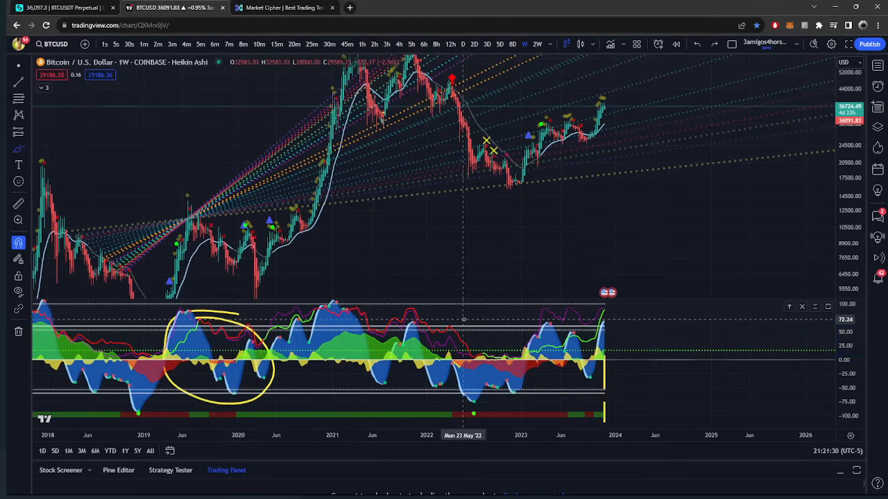
# Switch the BTCUSD chart to 2-week candles spanning 2015 onward
pyautogui.click(538, 43)
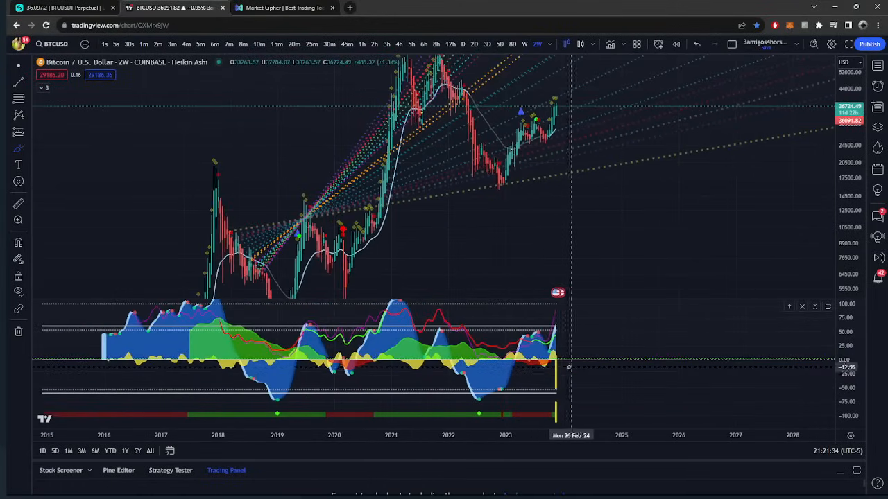
pyautogui.moveTo(786, 373)
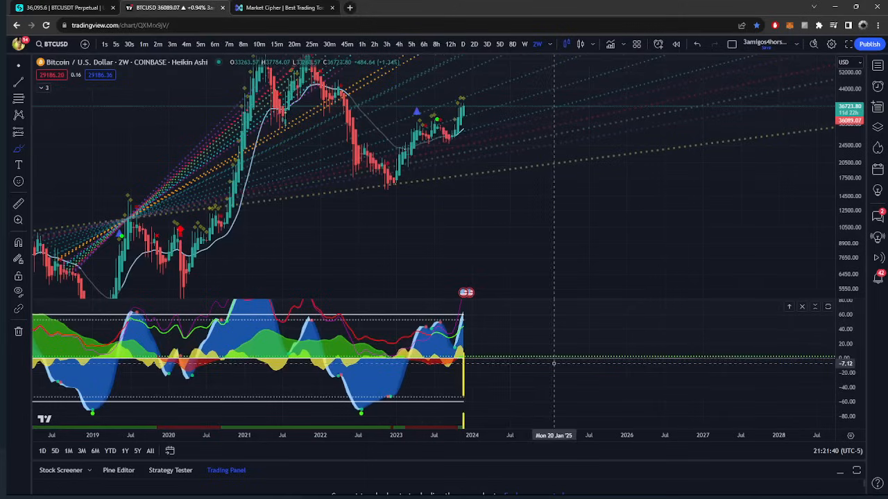
pyautogui.moveTo(203, 350)
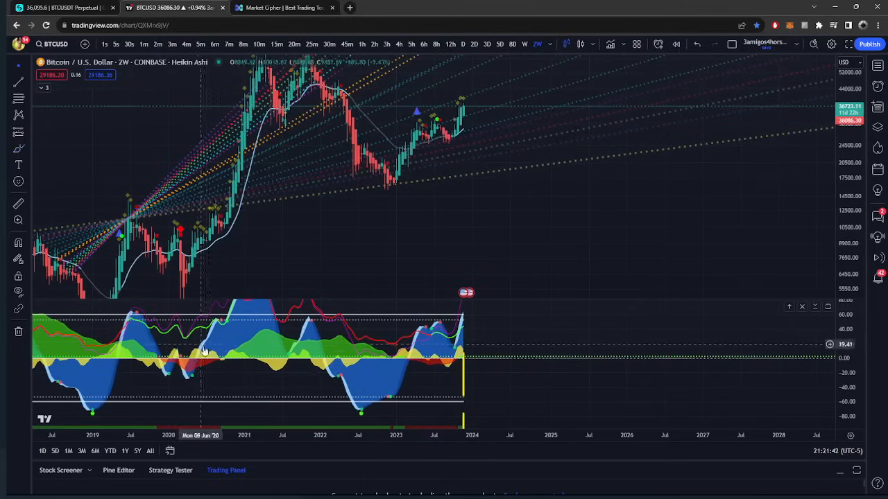
pyautogui.moveTo(208, 361)
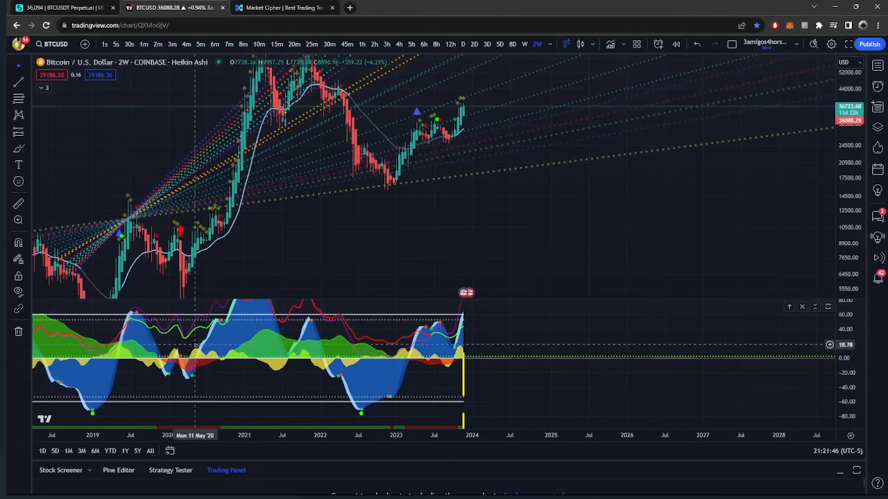
pyautogui.moveTo(202, 346)
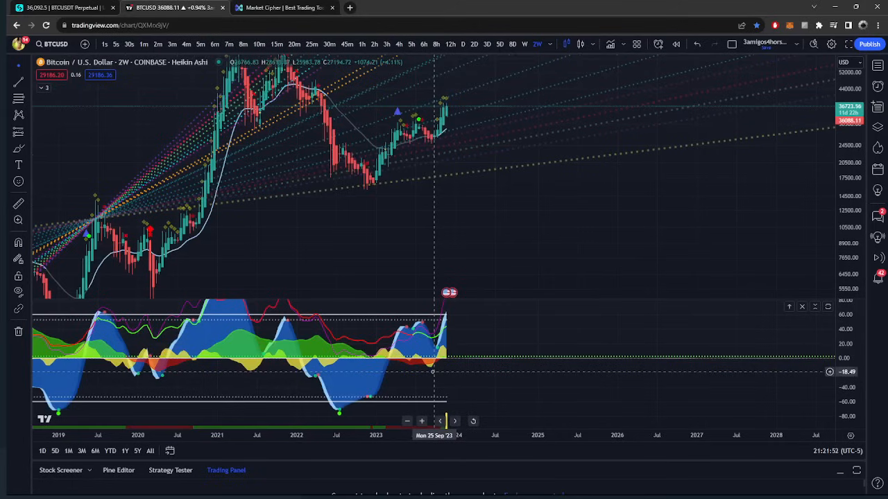
pyautogui.moveTo(196, 346)
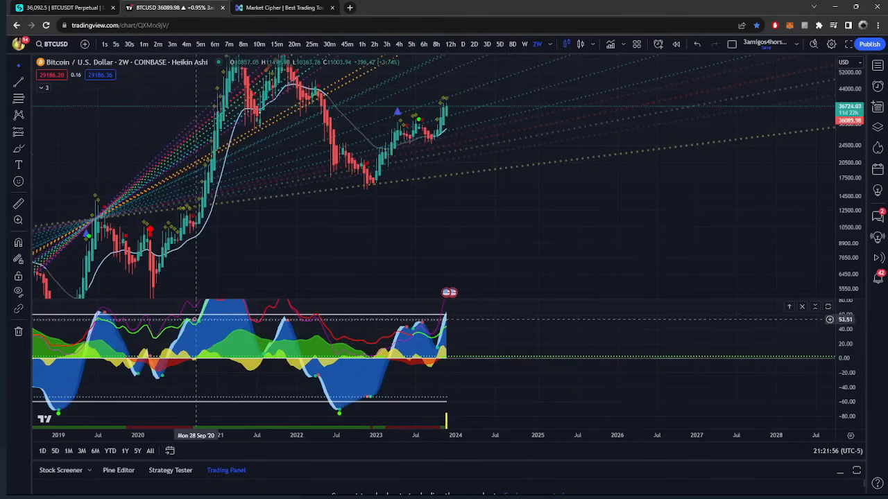
pyautogui.moveTo(194, 326)
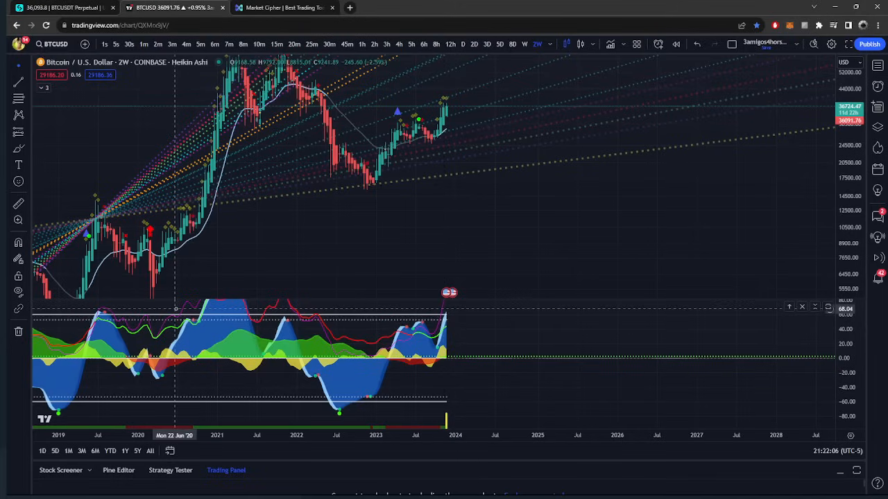
pyautogui.moveTo(382, 226)
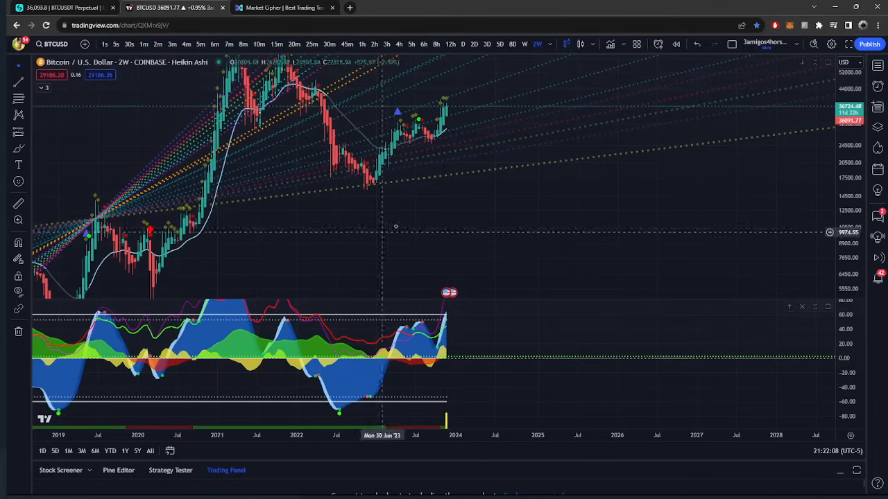
pyautogui.click(424, 43)
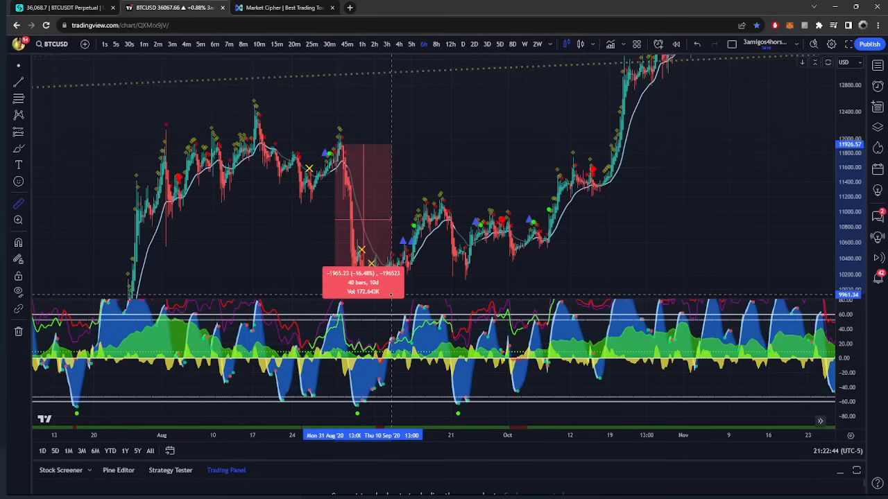
pyautogui.moveTo(364, 267)
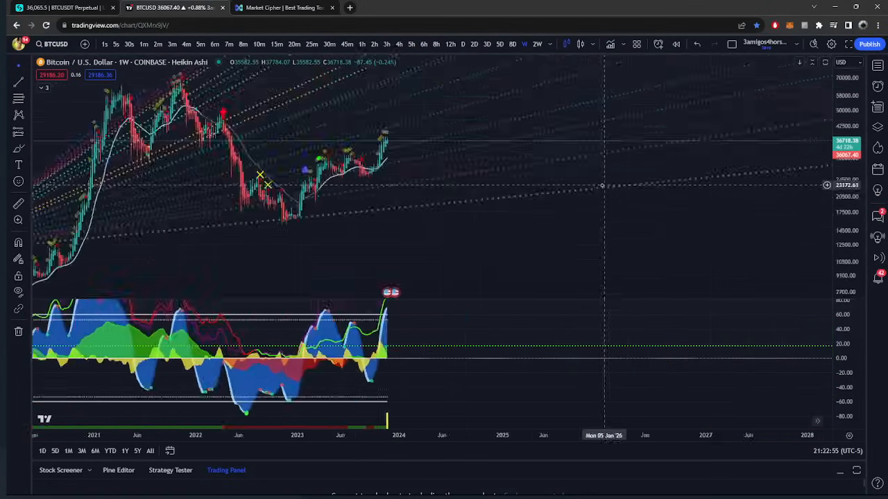
# Switch through the 8-hour and 6-hour timeframes and circle the recent green indicator dots
pyautogui.click(436, 44)
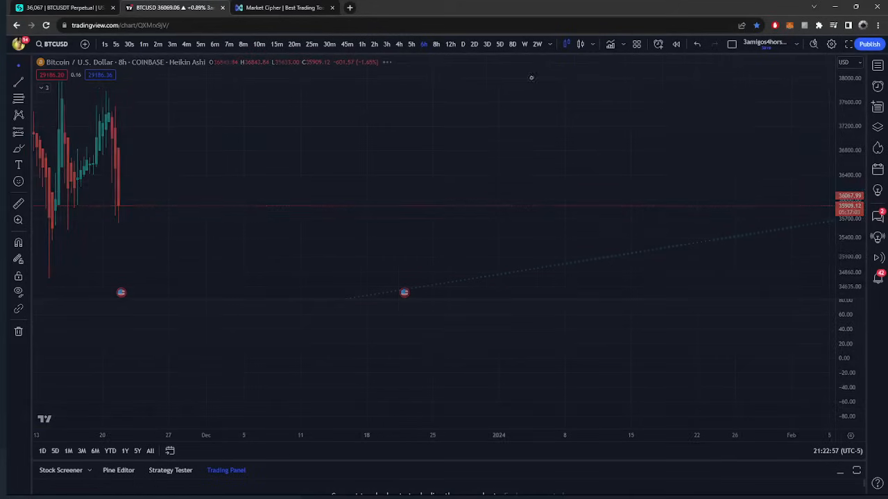
pyautogui.click(436, 44)
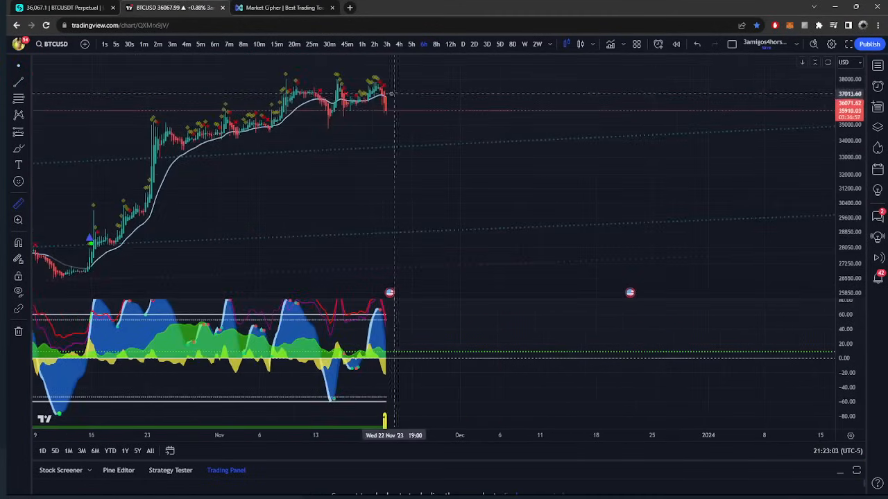
pyautogui.moveTo(394, 94); pyautogui.dragTo(430, 188)
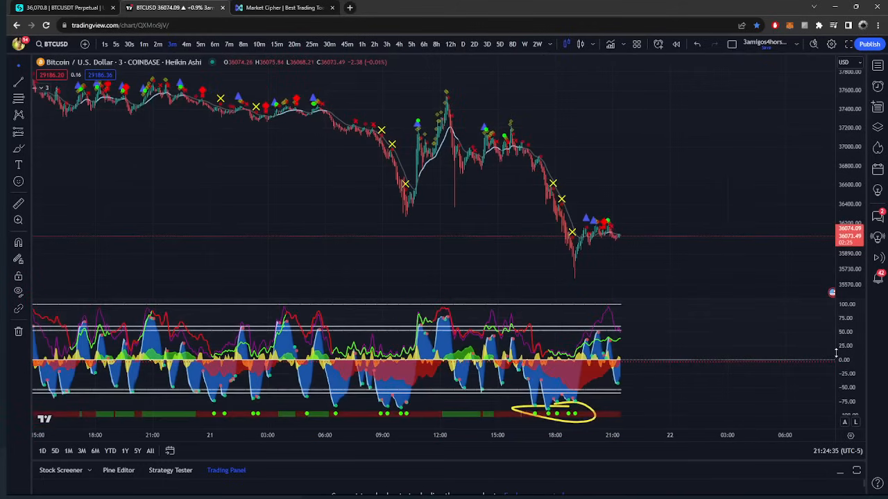
pyautogui.moveTo(658, 204)
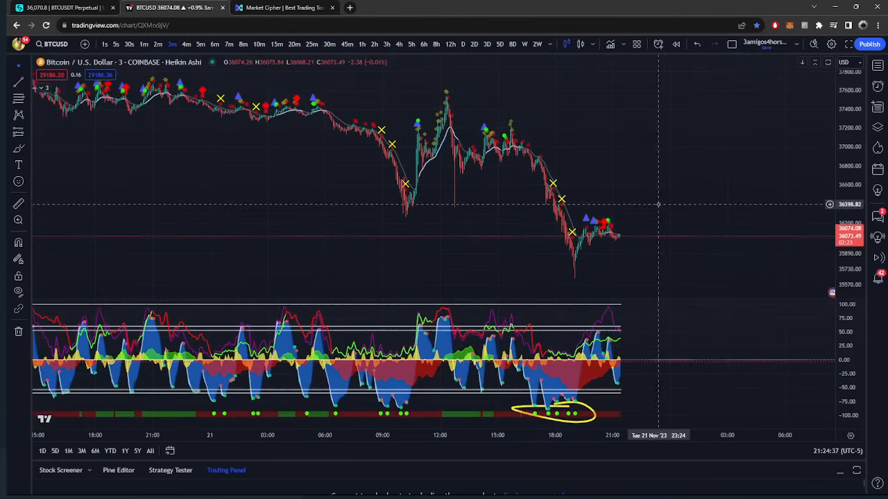
pyautogui.moveTo(644, 236)
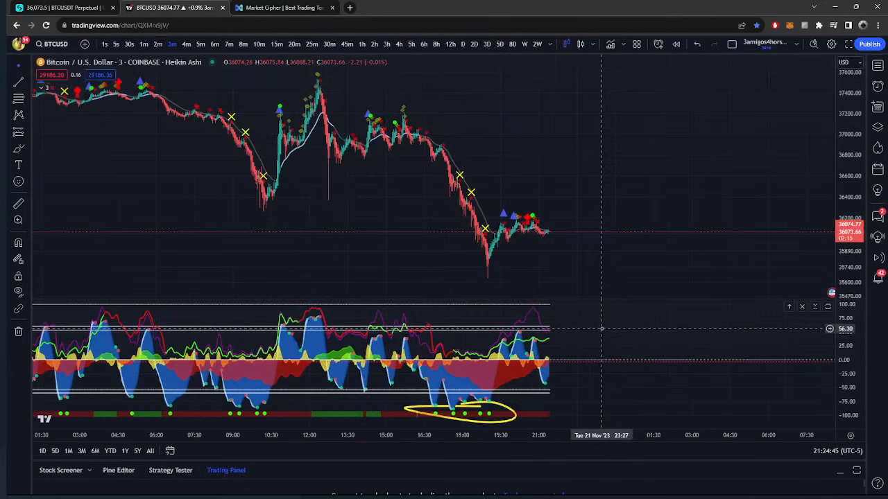
# Move through 4-minute, 30-minute and 25-minute intervals to land on 20-minute candles
pyautogui.click(185, 44)
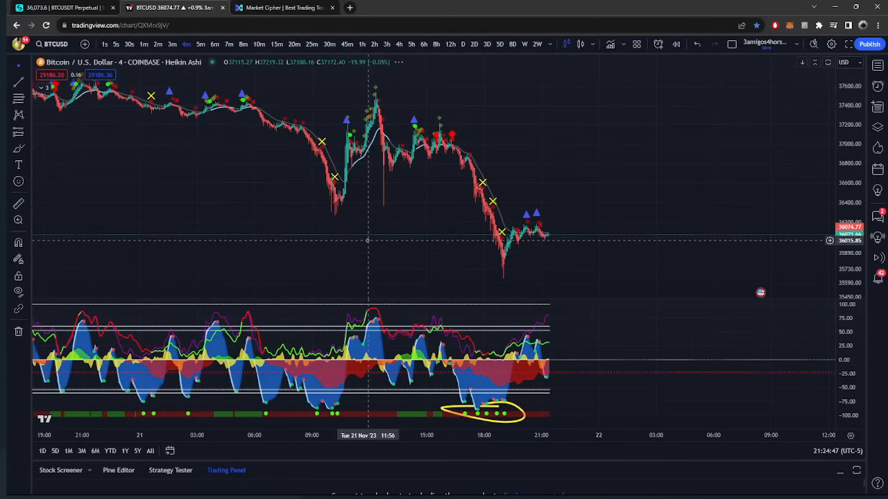
pyautogui.moveTo(503, 269)
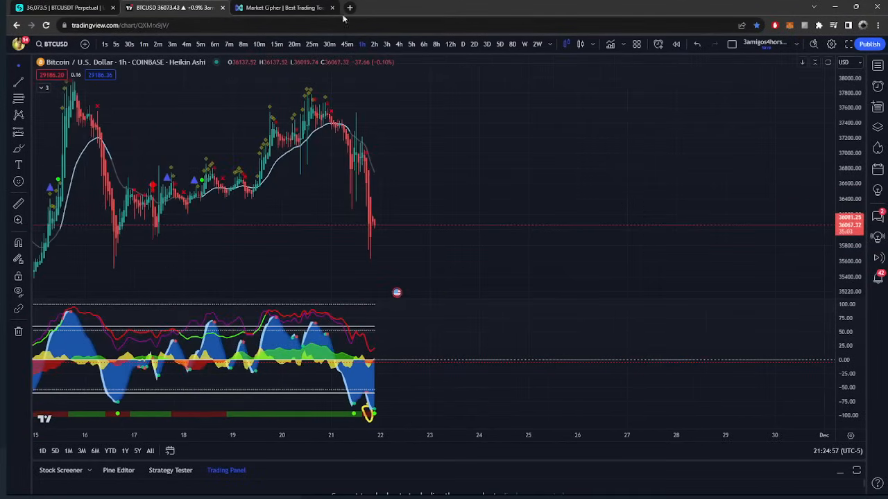
pyautogui.click(329, 43)
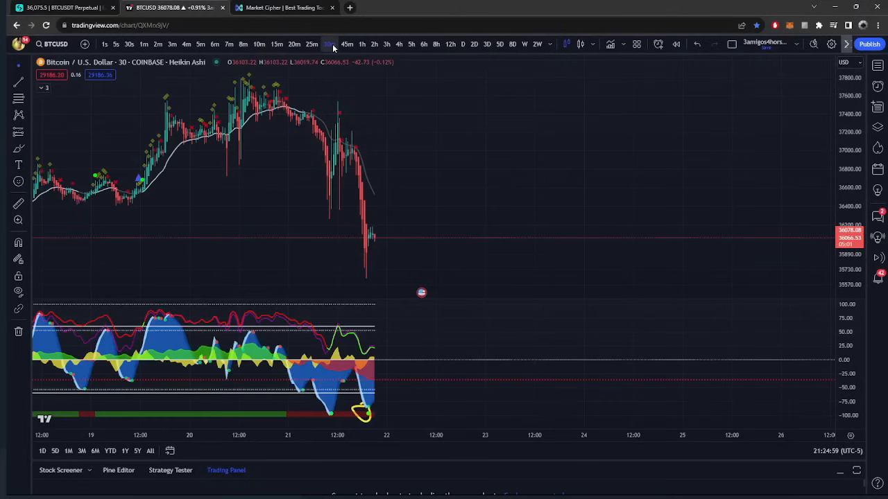
pyautogui.click(330, 44)
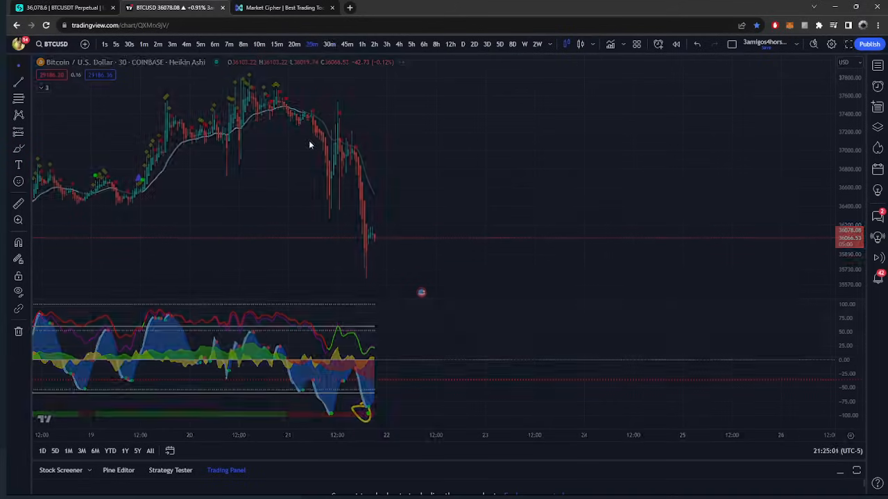
pyautogui.click(311, 44)
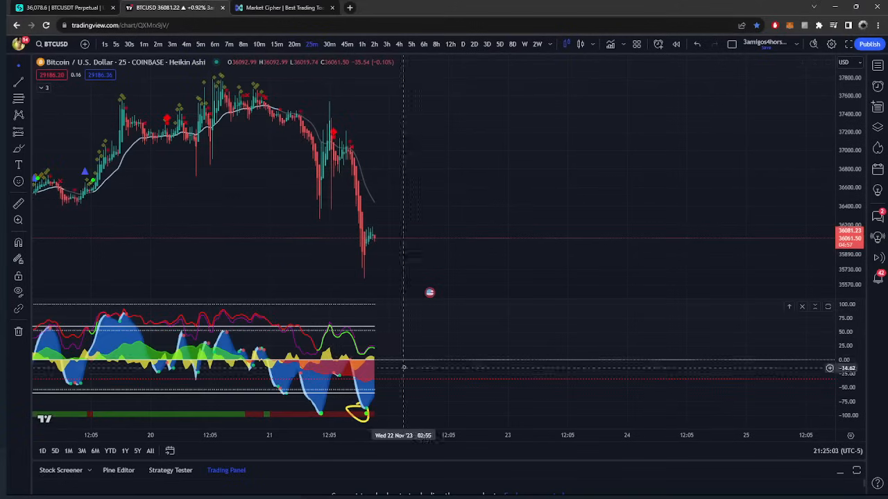
pyautogui.moveTo(470, 359)
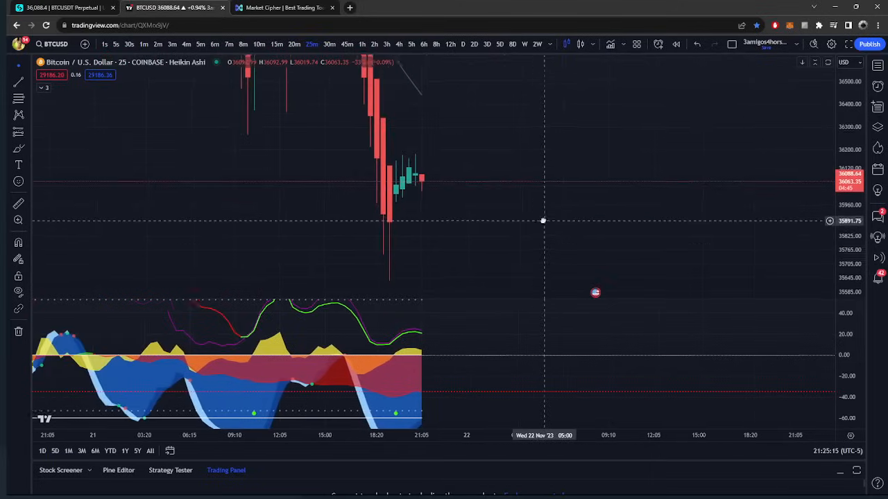
pyautogui.click(293, 44)
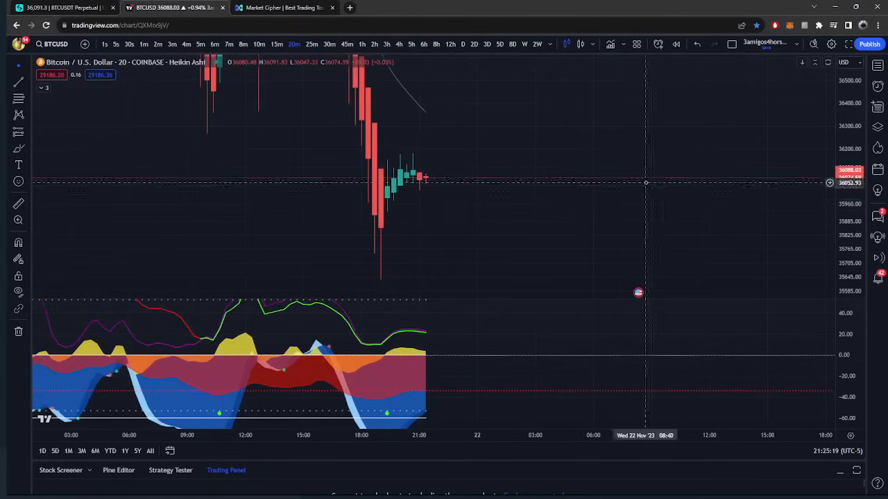
# Bring up the Bitget BTCUSDT perpetual futures tab with the open 10x long
pyautogui.click(276, 43)
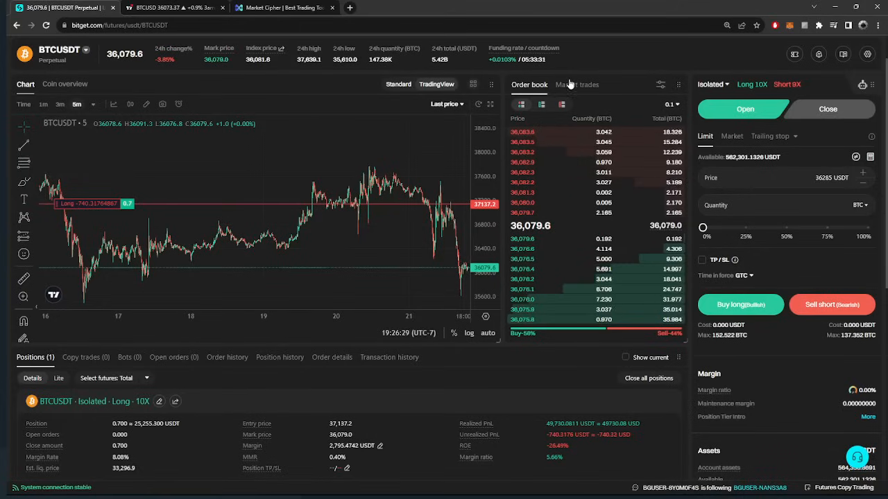
pyautogui.click(277, 7)
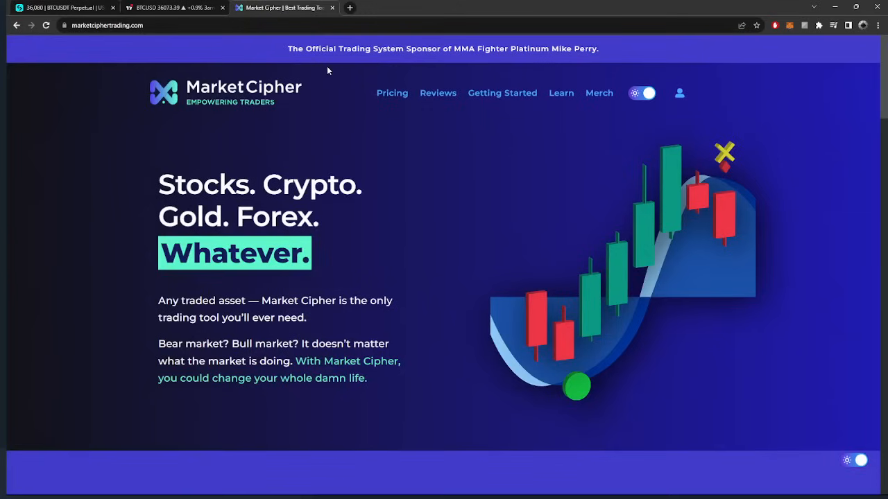
pyautogui.moveTo(487, 178)
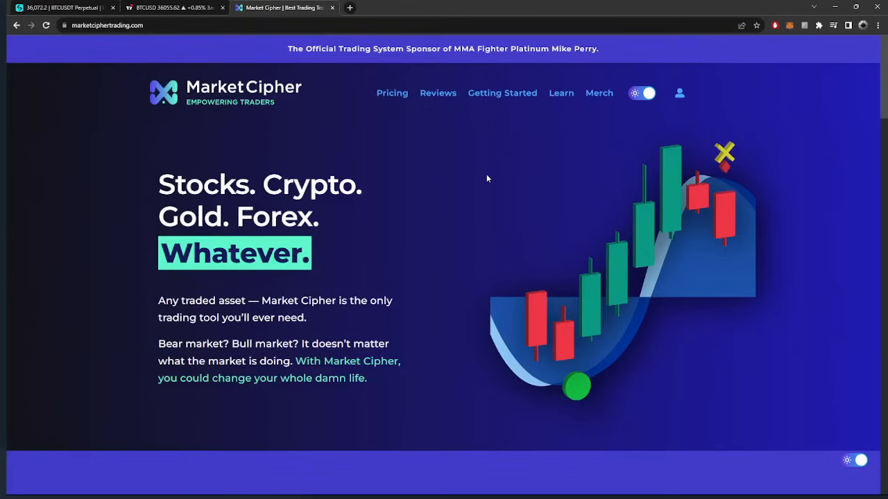
pyautogui.moveTo(470, 172)
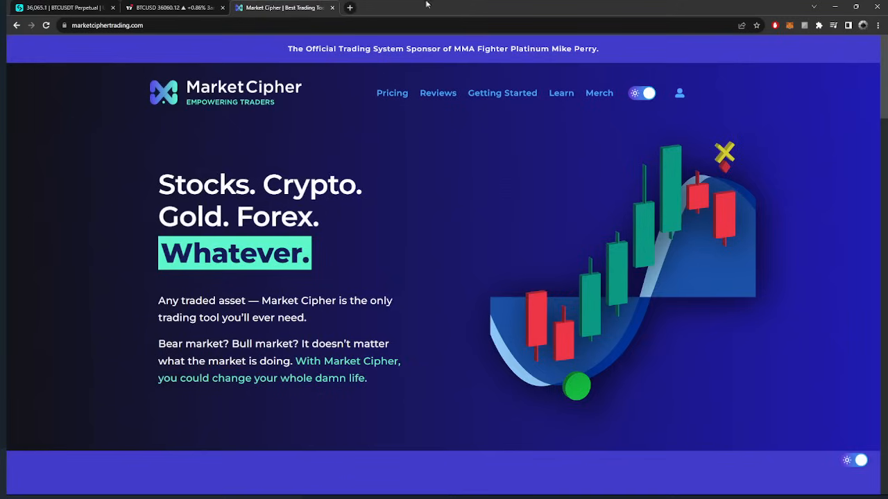
pyautogui.click(62, 7)
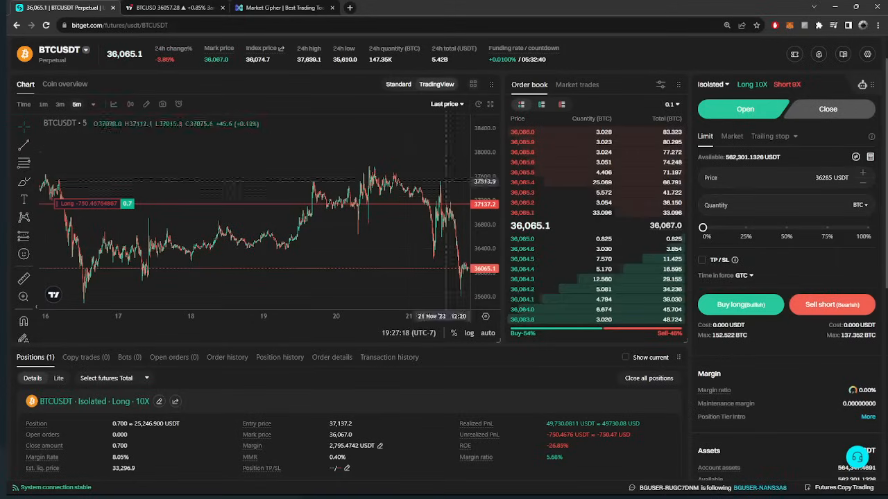